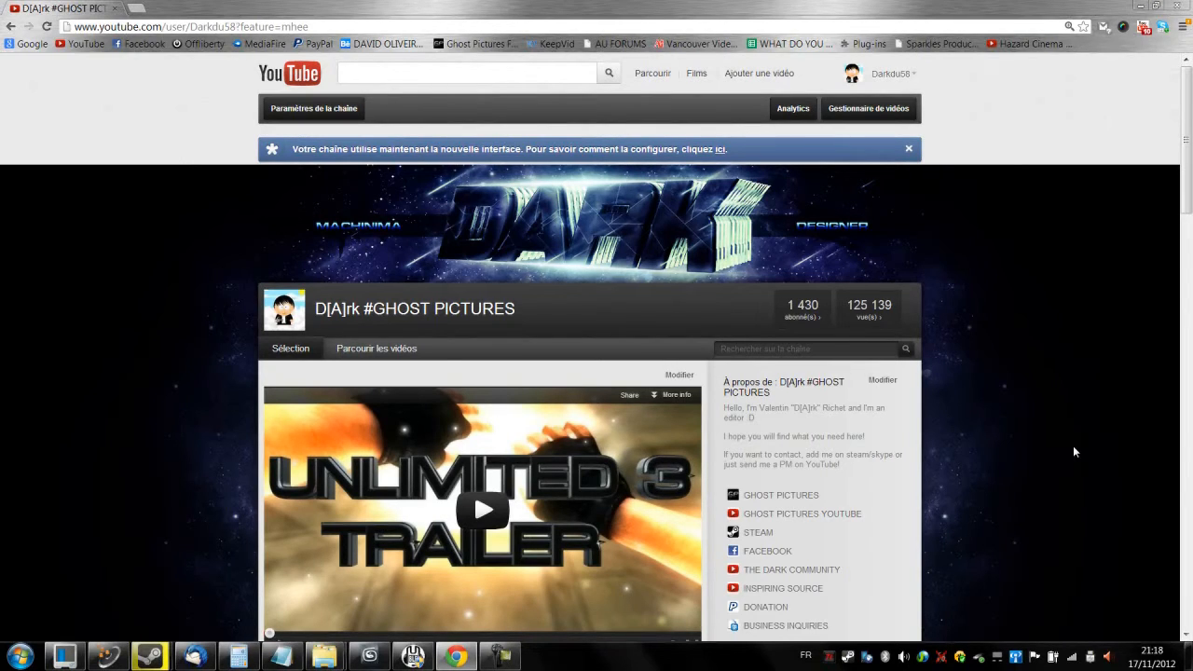
{"action": "mouse_move", "coordinate": [978, 660]}
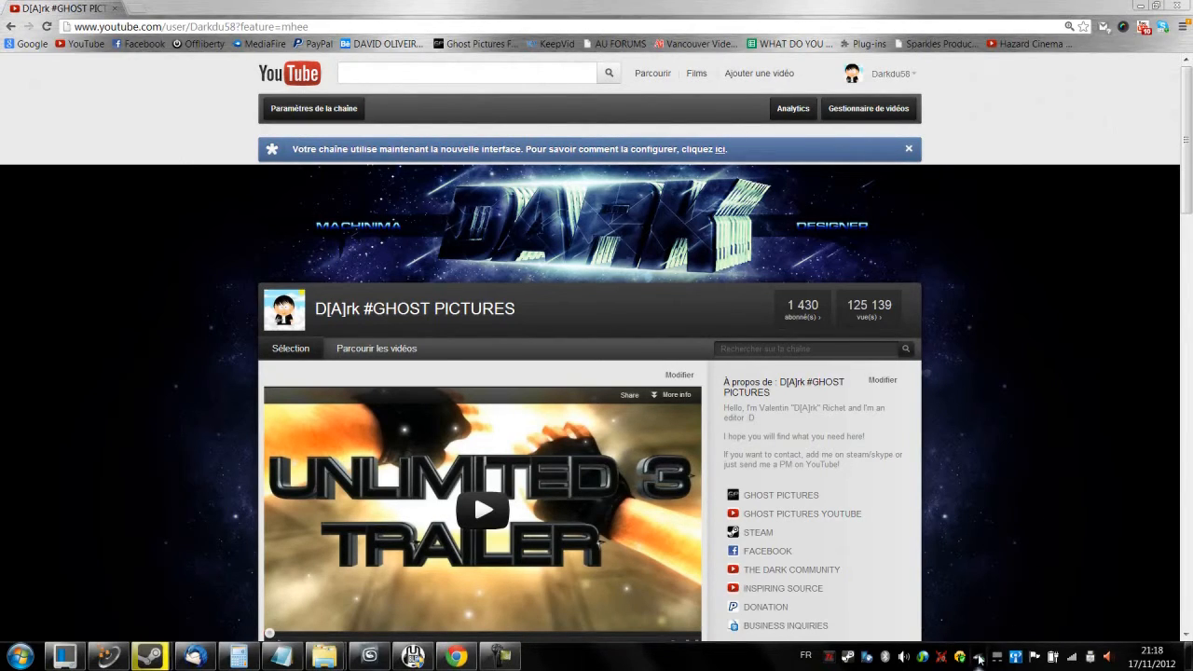
- Safely eject 'Ejecter USB to Serial-ATA bridge' and dismiss the removal notice
{"action": "left_click", "coordinate": [959, 656]}
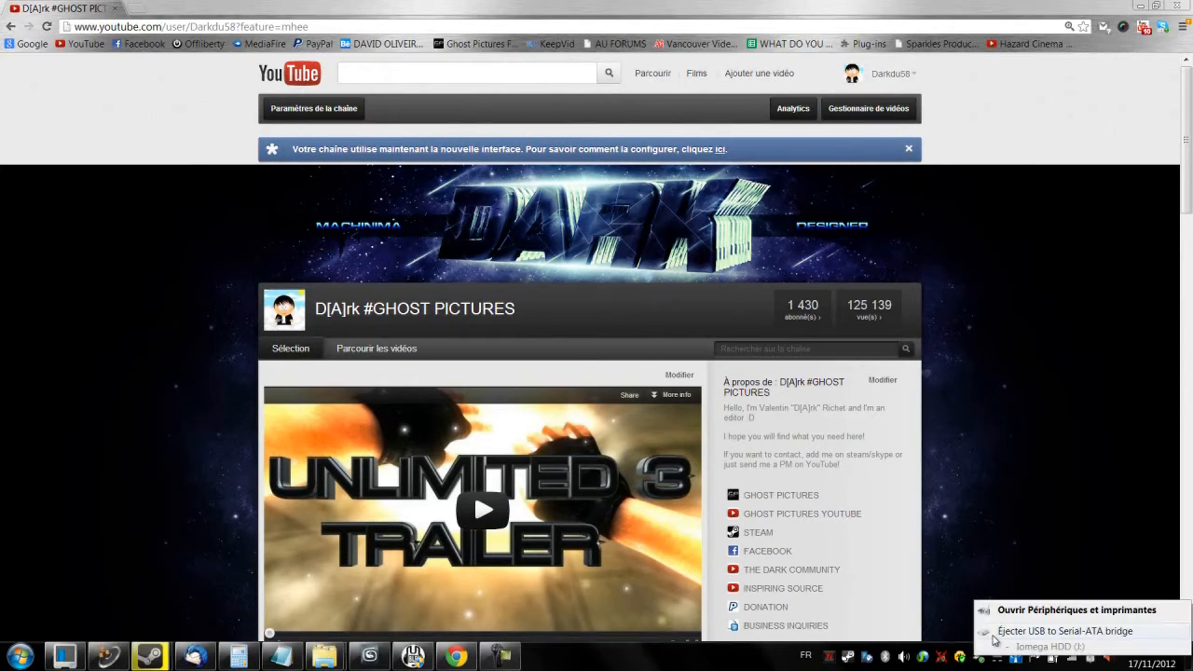
{"action": "left_click", "coordinate": [1066, 631]}
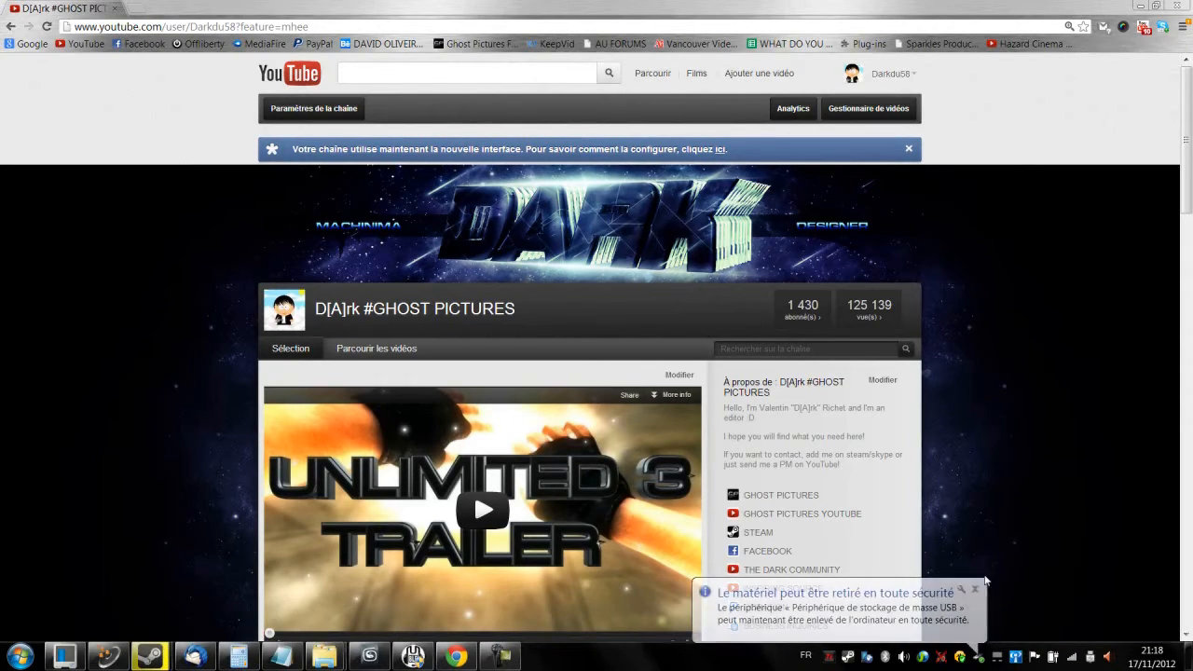
{"action": "left_click", "coordinate": [975, 589]}
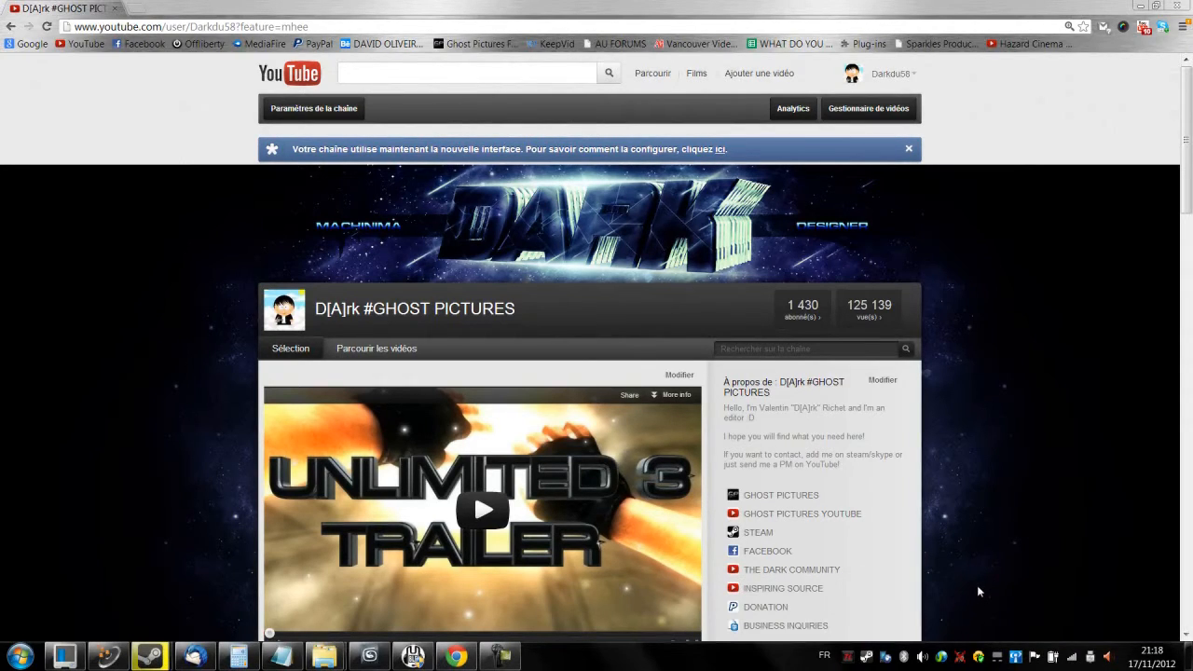
{"action": "mouse_move", "coordinate": [990, 415]}
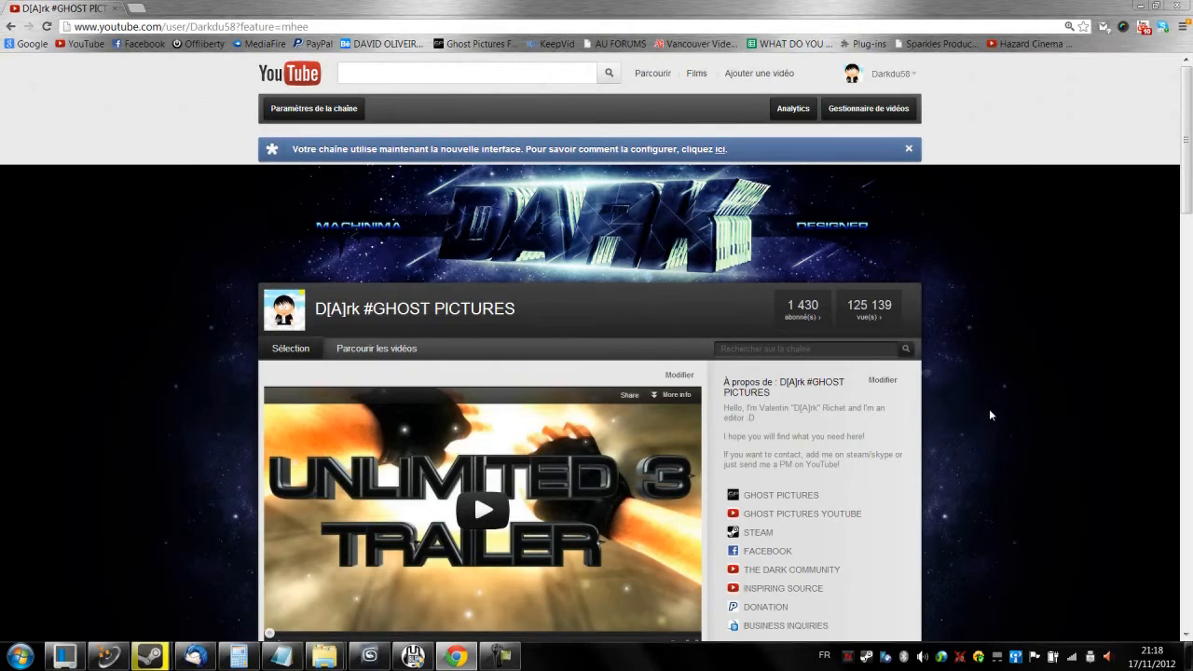
{"action": "mouse_move", "coordinate": [965, 320]}
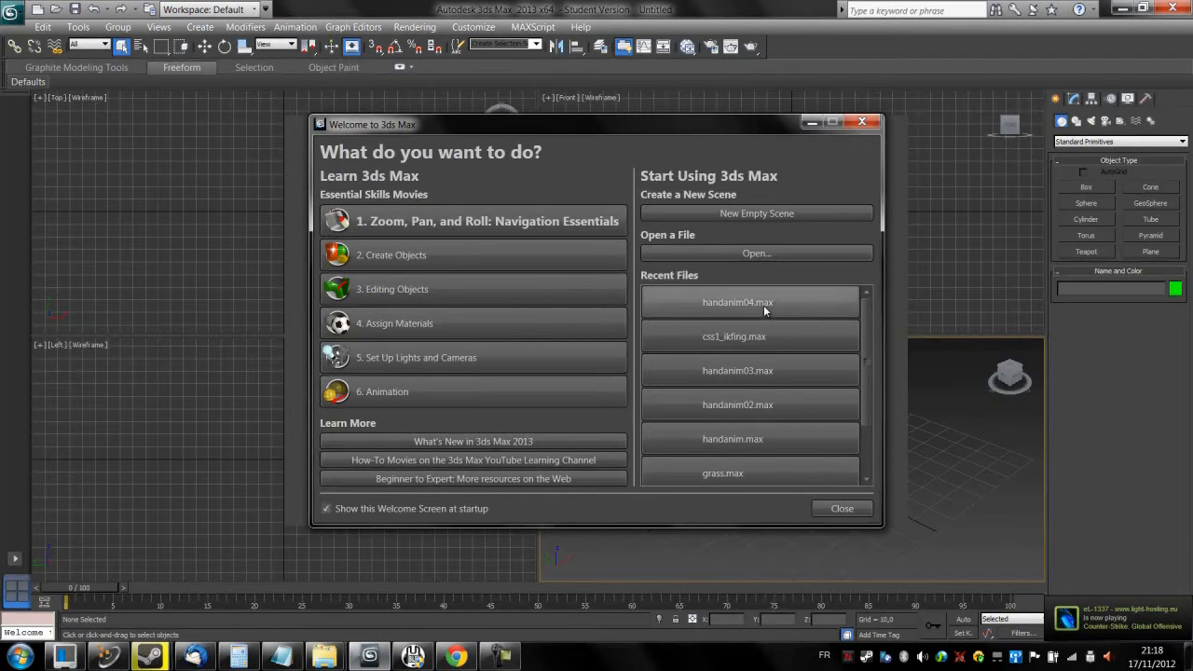
{"action": "mouse_move", "coordinate": [743, 337]}
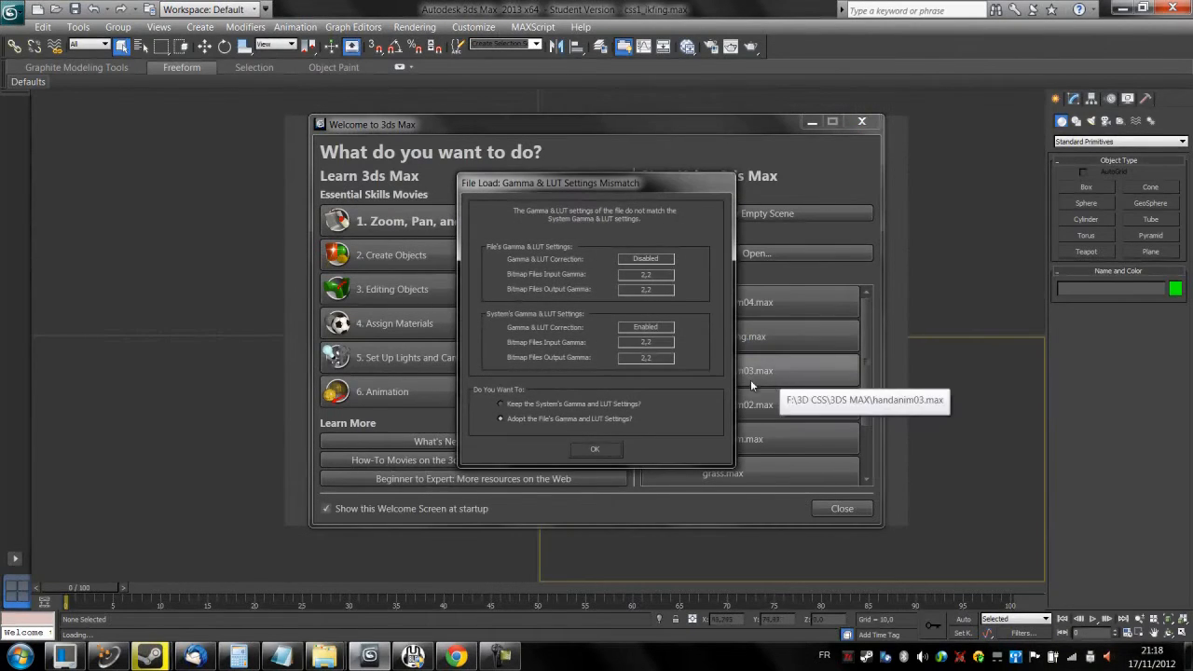
- Load css1_ikfing.max, accepting its gamma settings and closing the Welcome screen
{"action": "left_click", "coordinate": [594, 449]}
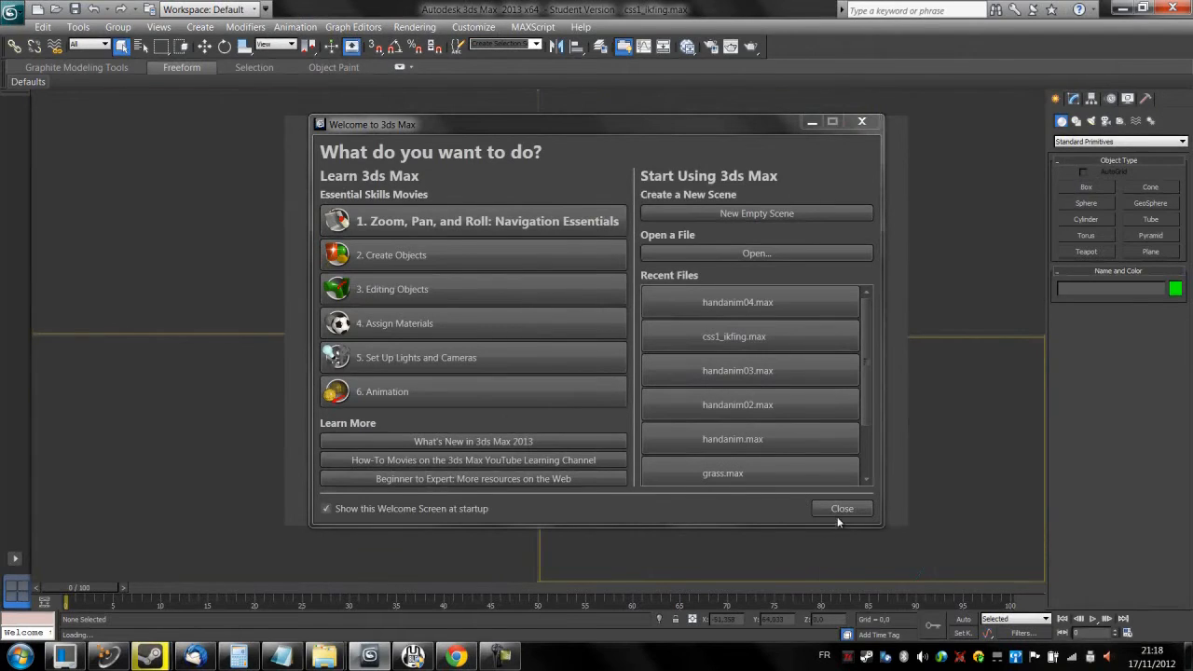
{"action": "left_click", "coordinate": [842, 508]}
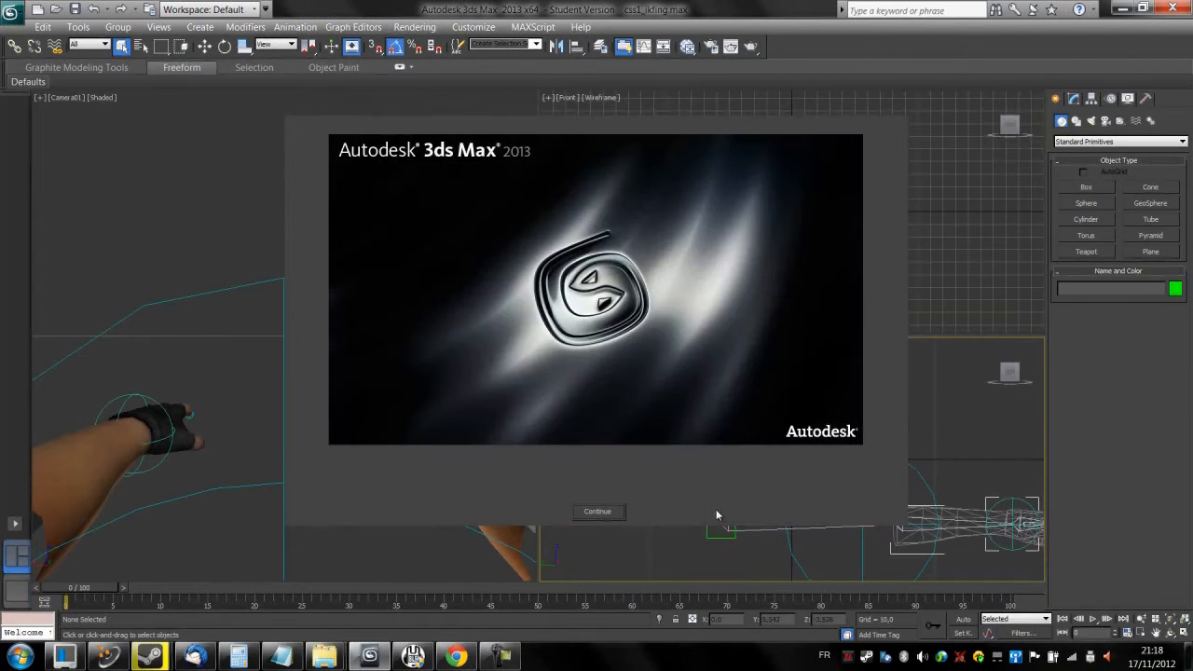
{"action": "left_click", "coordinate": [597, 511]}
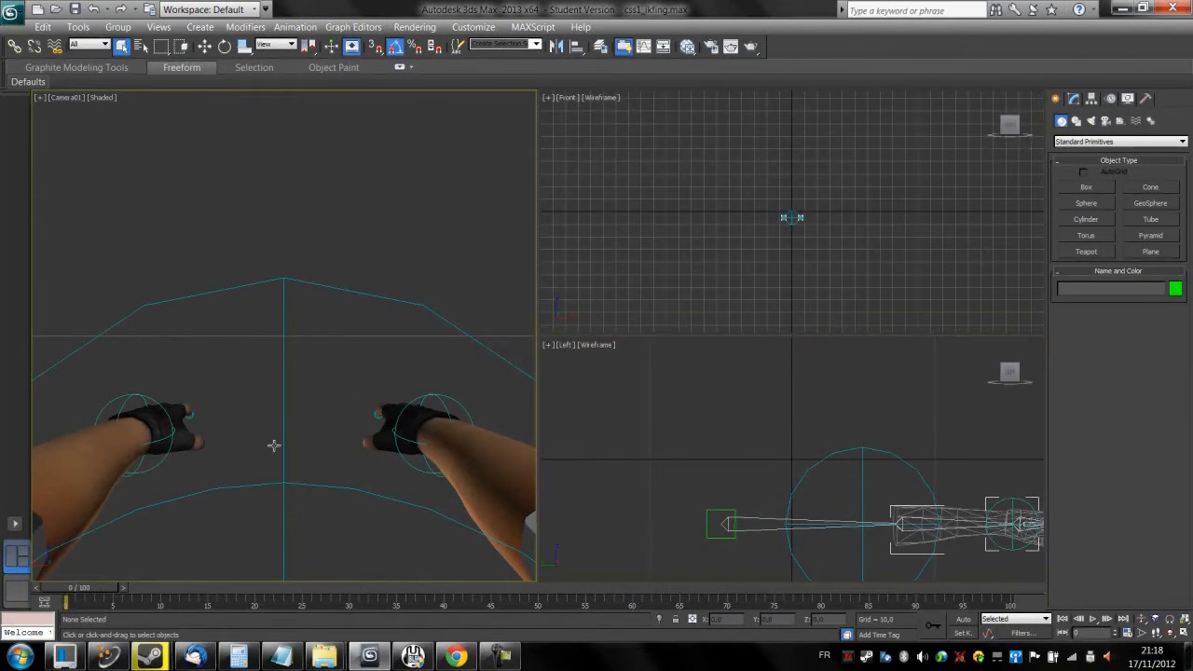
- Activate the Camera01 viewport and maximize it with Alt+W
{"action": "left_click_drag", "start_coordinate": [66, 603], "coordinate": [387, 603]}
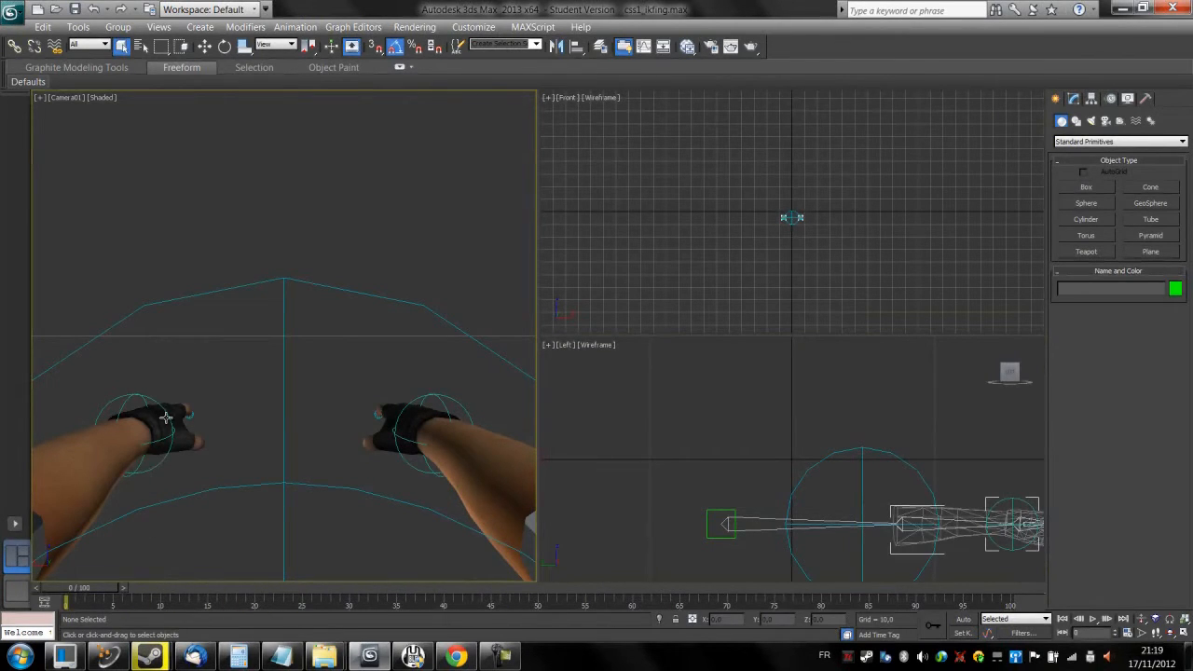
{"action": "left_click", "coordinate": [166, 416]}
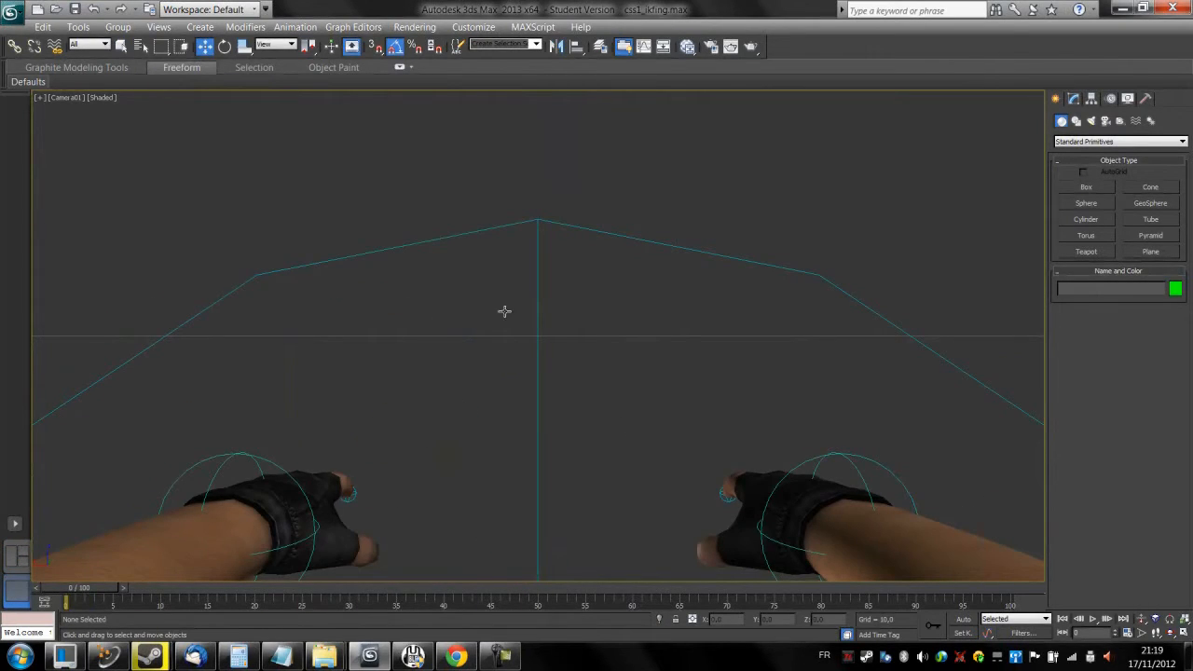
{"action": "mouse_move", "coordinate": [562, 189]}
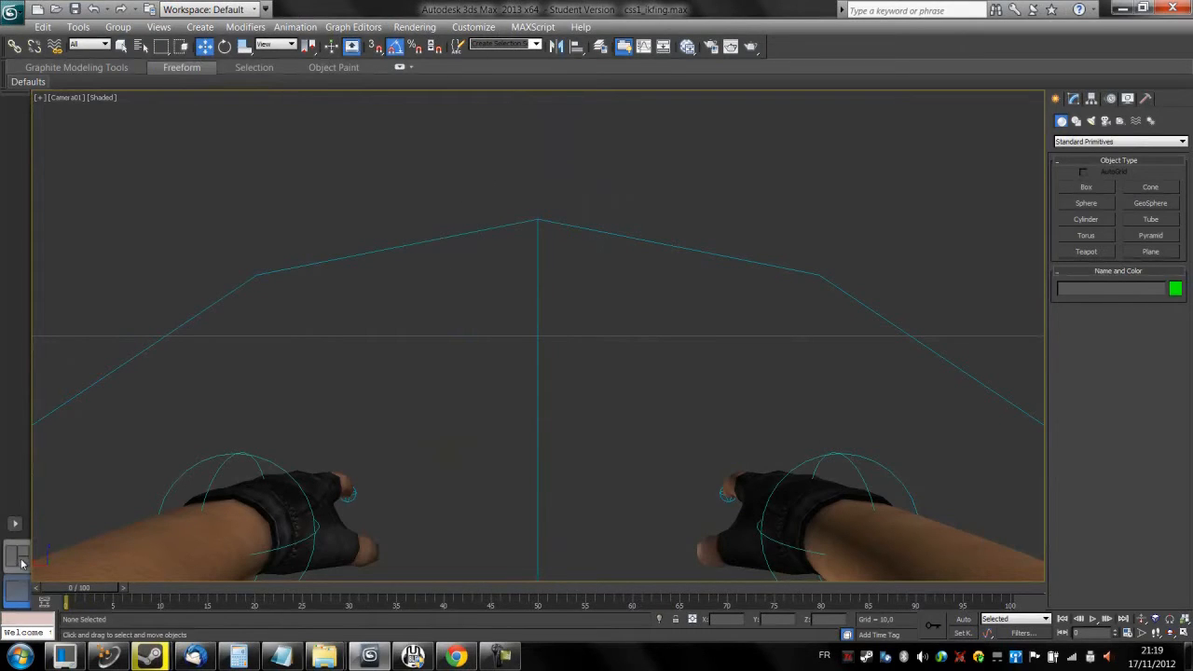
- Switch to the three-viewport layout with Camera, Front and Left views
{"action": "left_click", "coordinate": [16, 555]}
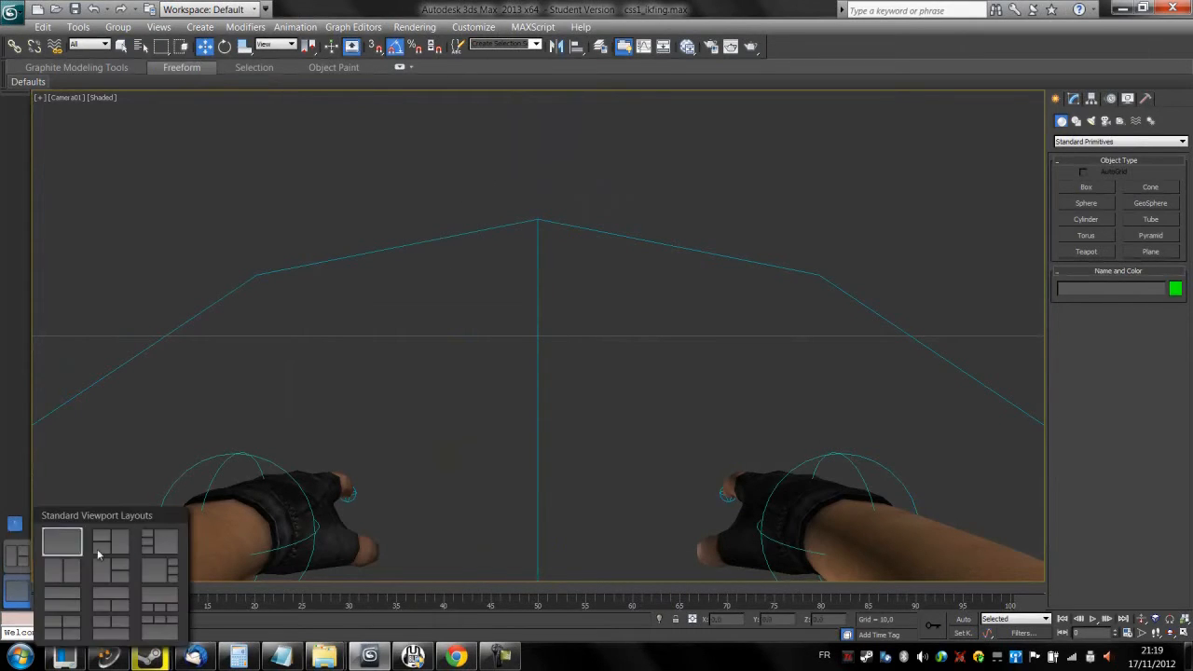
{"action": "mouse_move", "coordinate": [110, 525]}
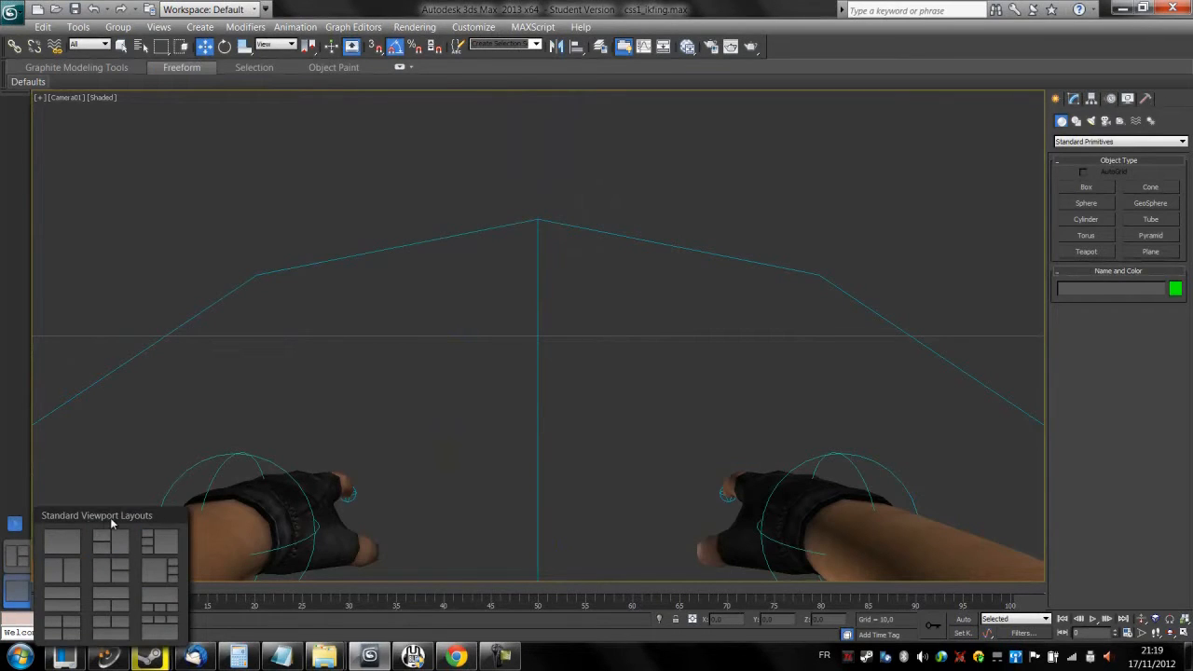
{"action": "left_click", "coordinate": [15, 557]}
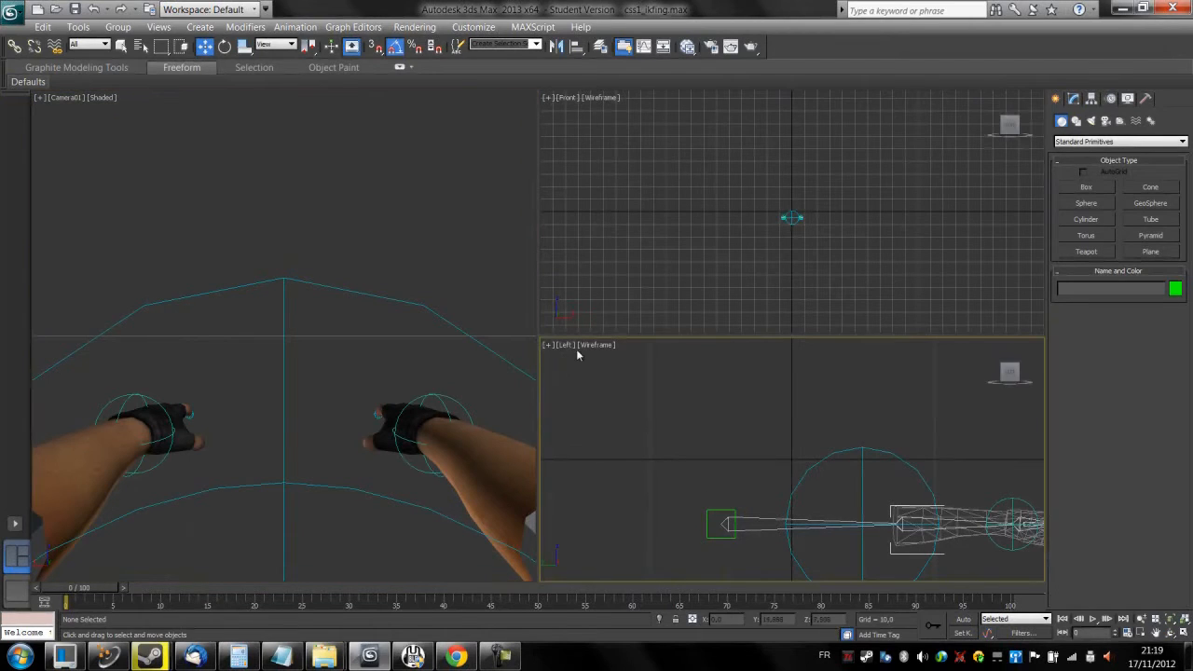
{"action": "mouse_move", "coordinate": [466, 209]}
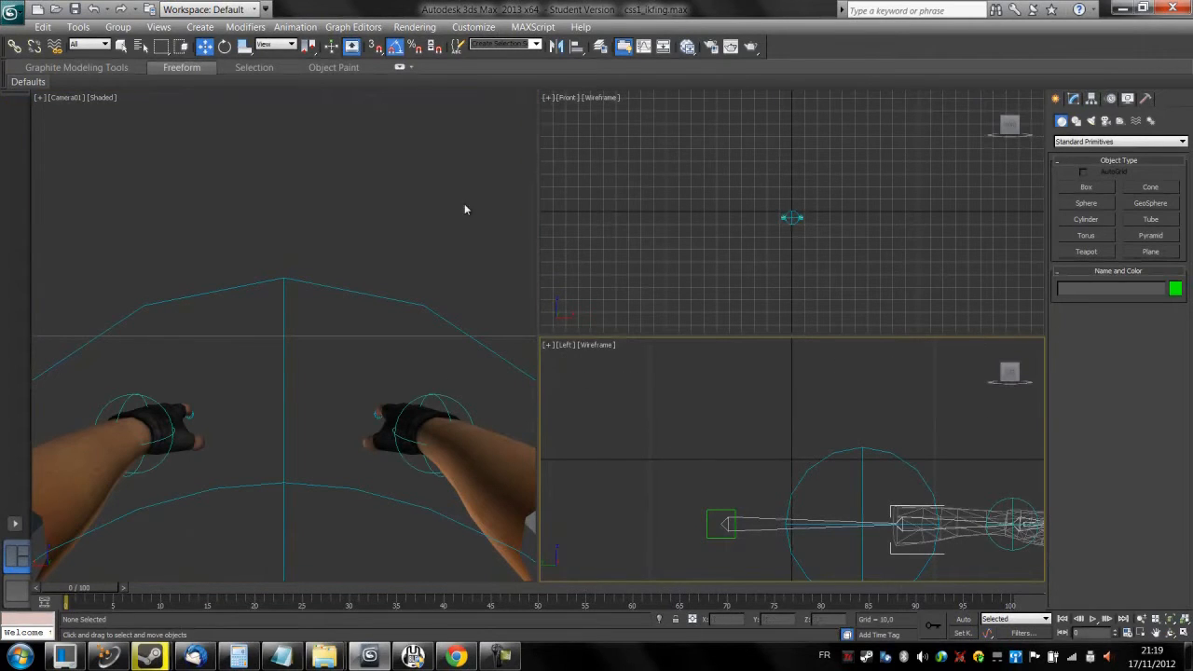
{"action": "mouse_move", "coordinate": [380, 248]}
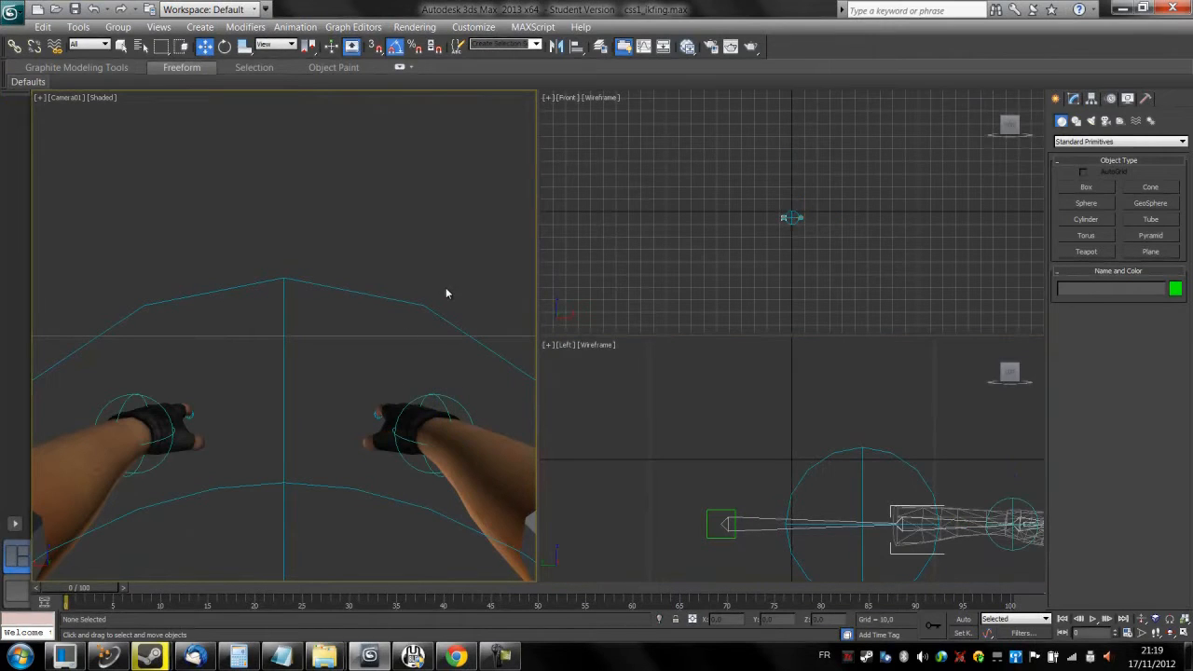
{"action": "mouse_move", "coordinate": [222, 385]}
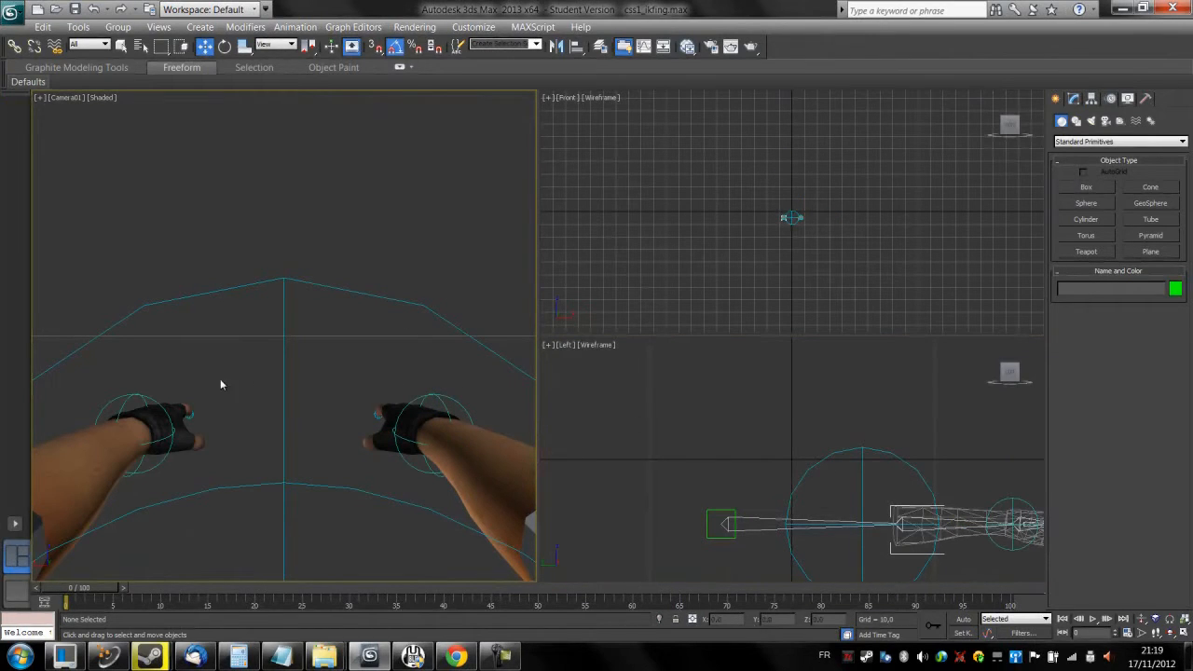
{"action": "mouse_move", "coordinate": [242, 447]}
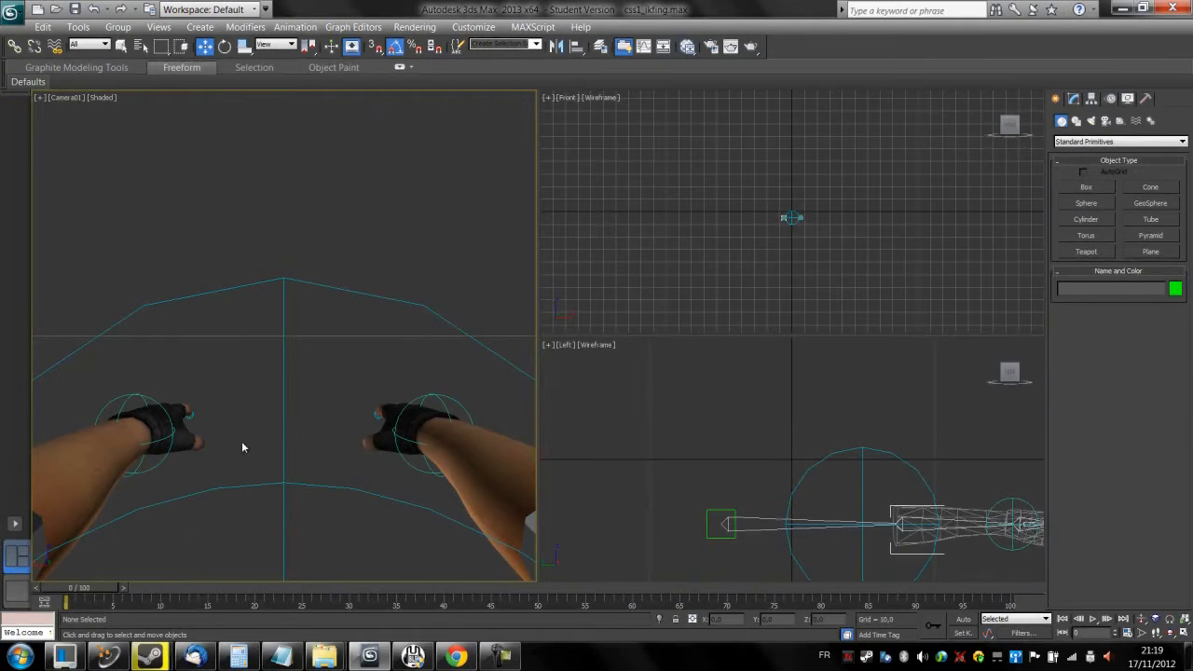
{"action": "mouse_move", "coordinate": [371, 374]}
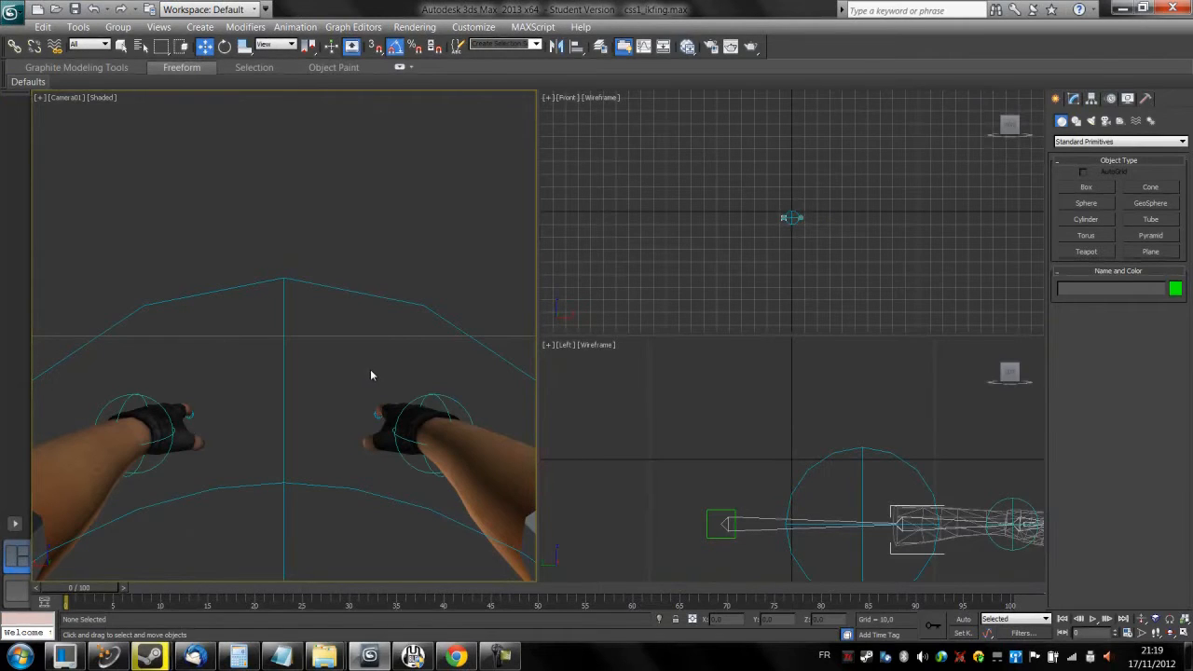
{"action": "mouse_move", "coordinate": [448, 420]}
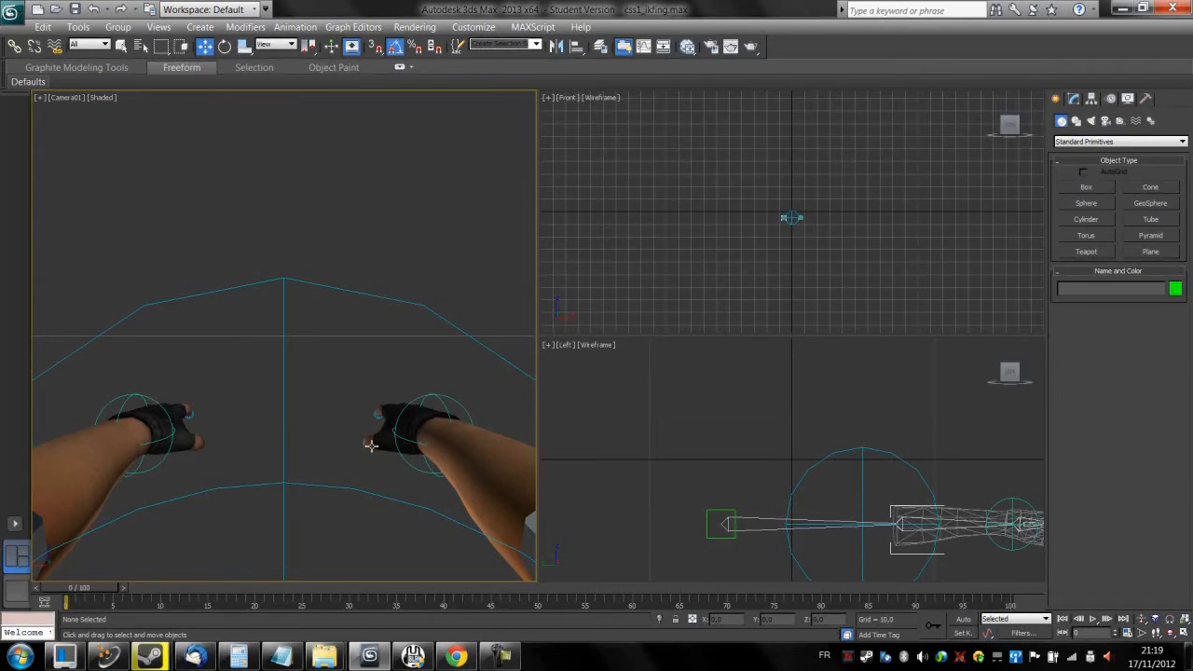
{"action": "mouse_move", "coordinate": [353, 368]}
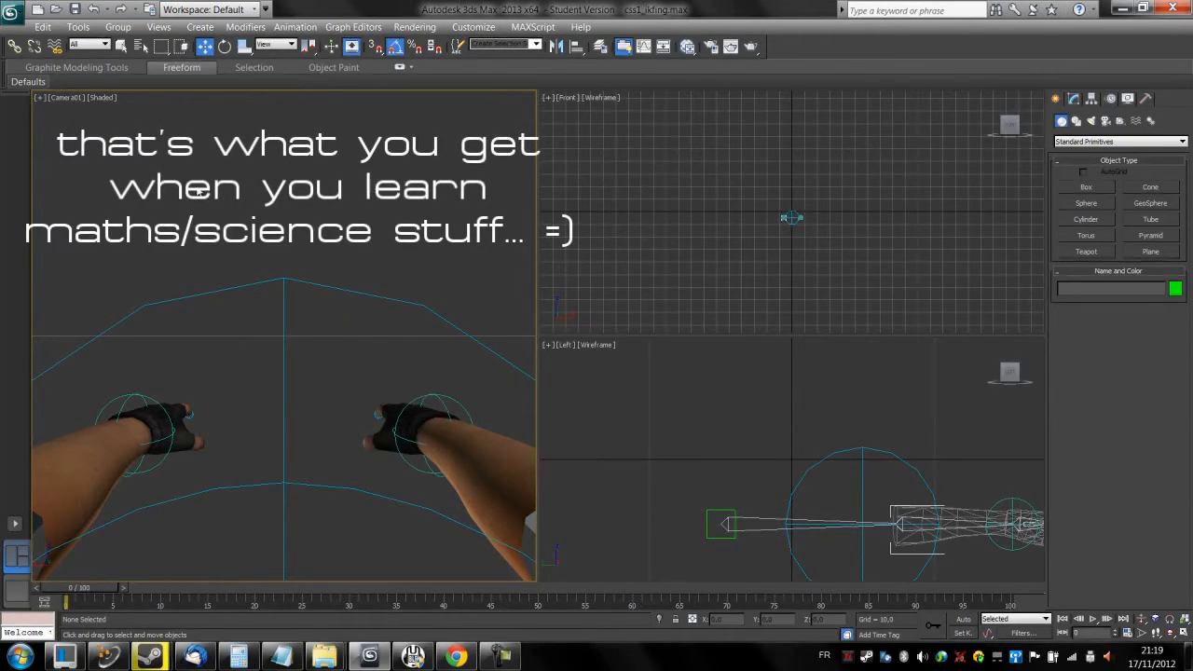
- Pick the left hand's control circle, then its finger gizmo SphereGizmo05, and deselect
{"action": "left_click", "coordinate": [133, 410]}
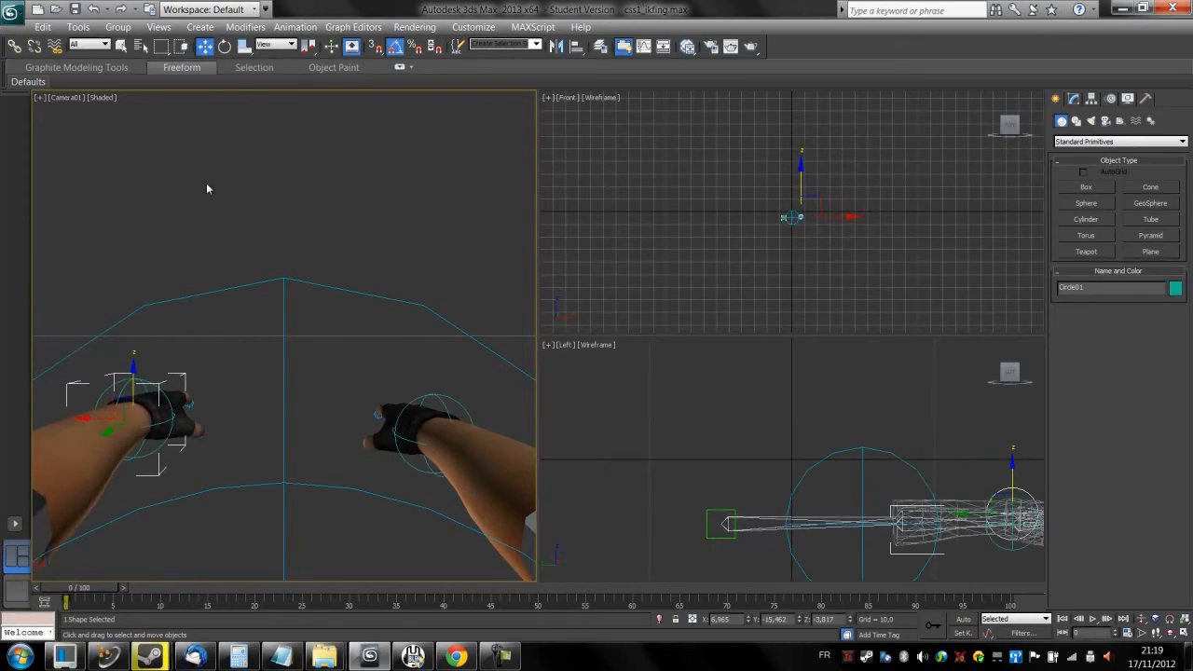
{"action": "left_click", "coordinate": [208, 189]}
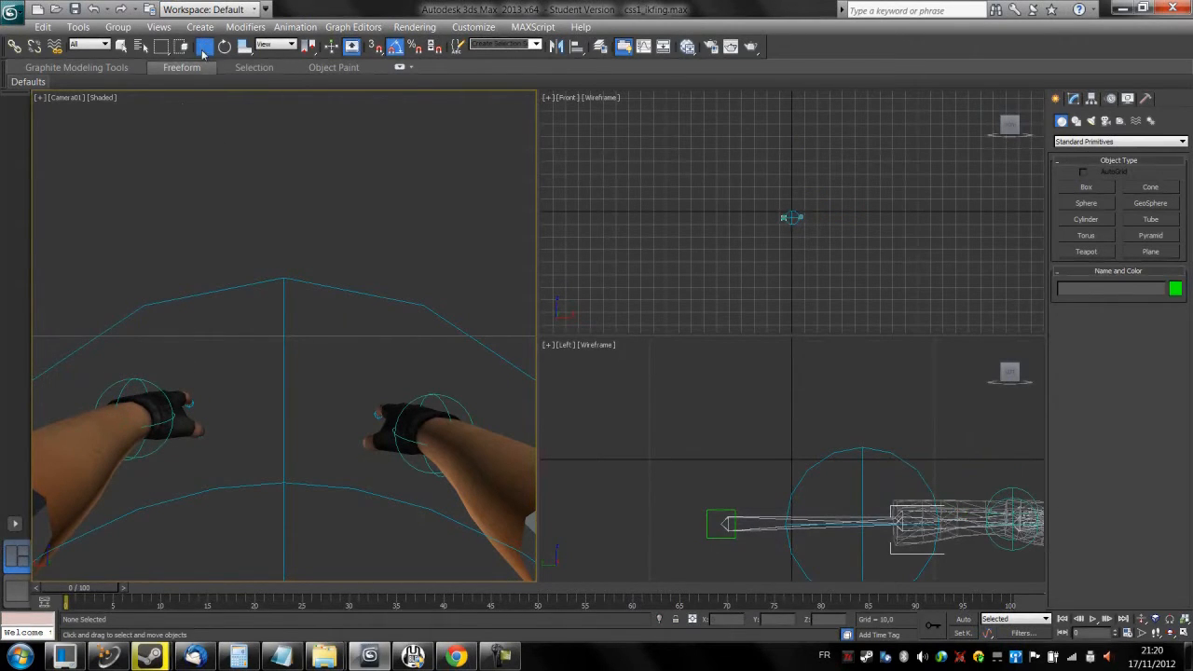
{"action": "left_click", "coordinate": [135, 410]}
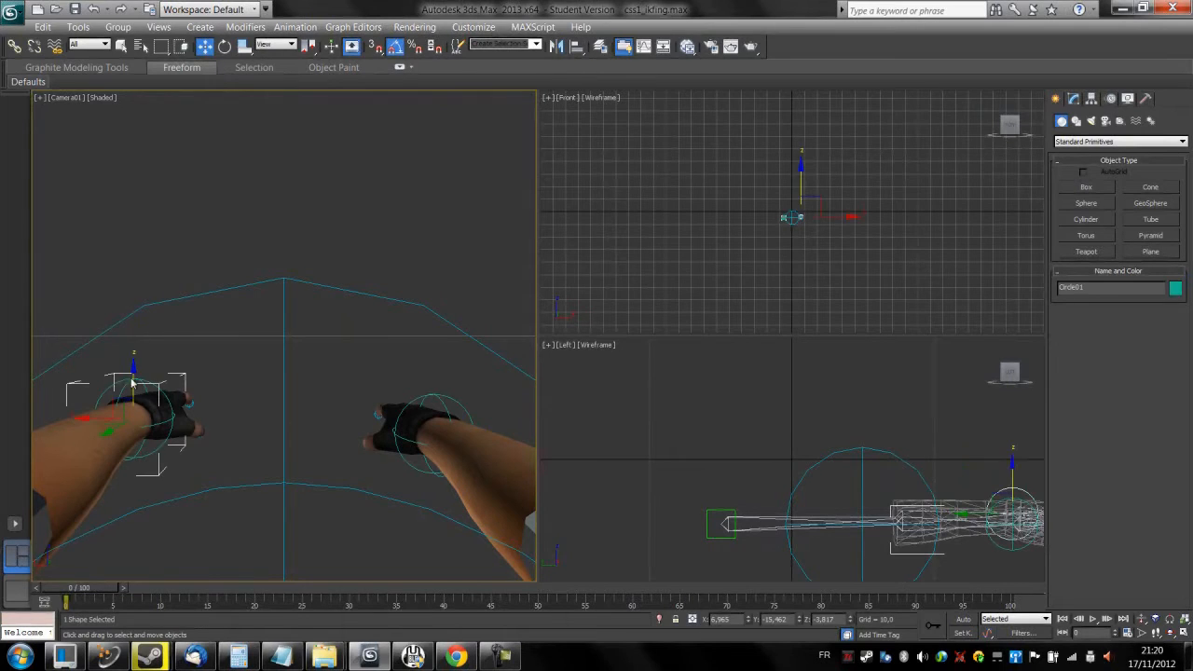
{"action": "left_click", "coordinate": [168, 441]}
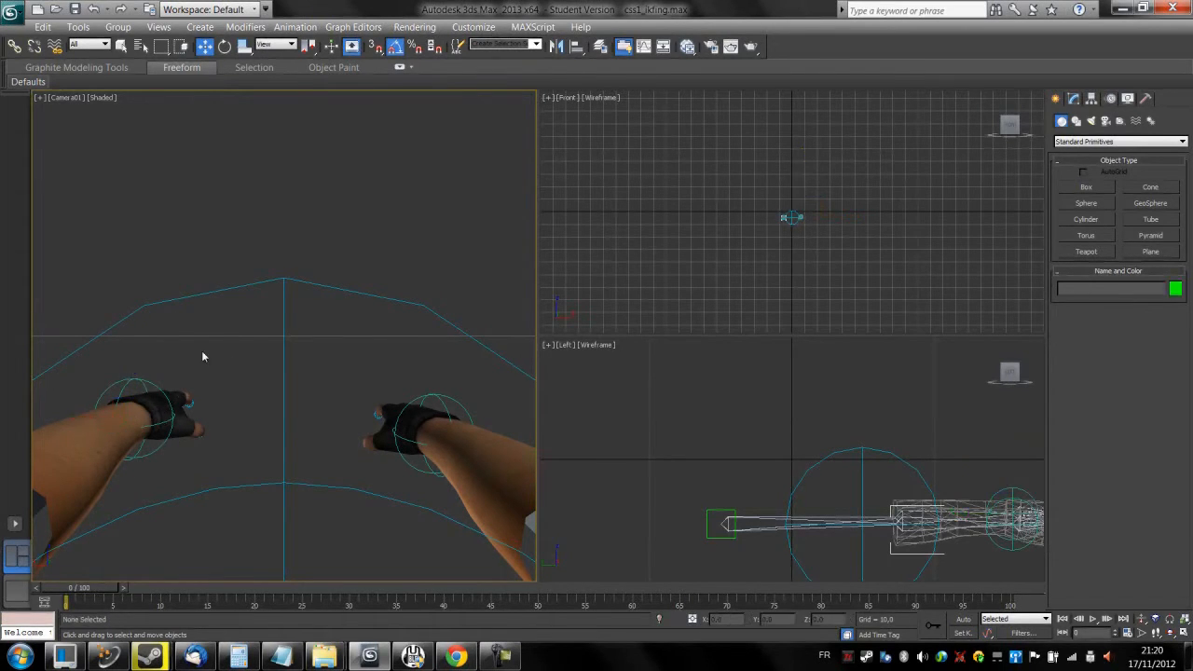
{"action": "left_click", "coordinate": [149, 419]}
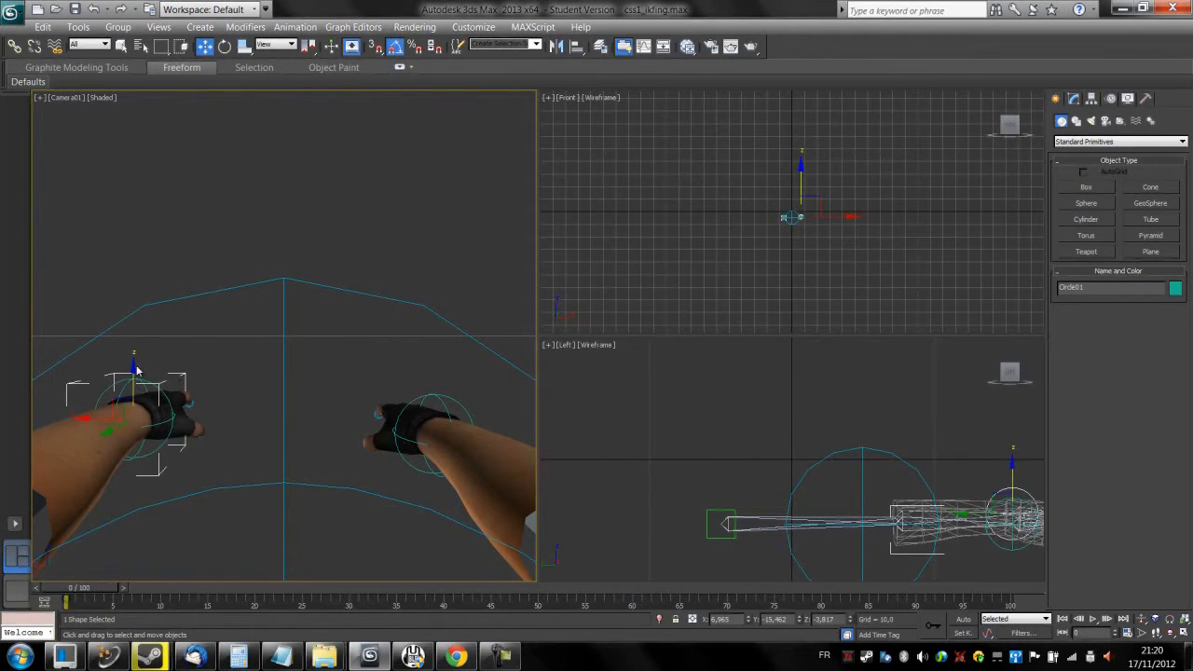
{"action": "left_click", "coordinate": [205, 401]}
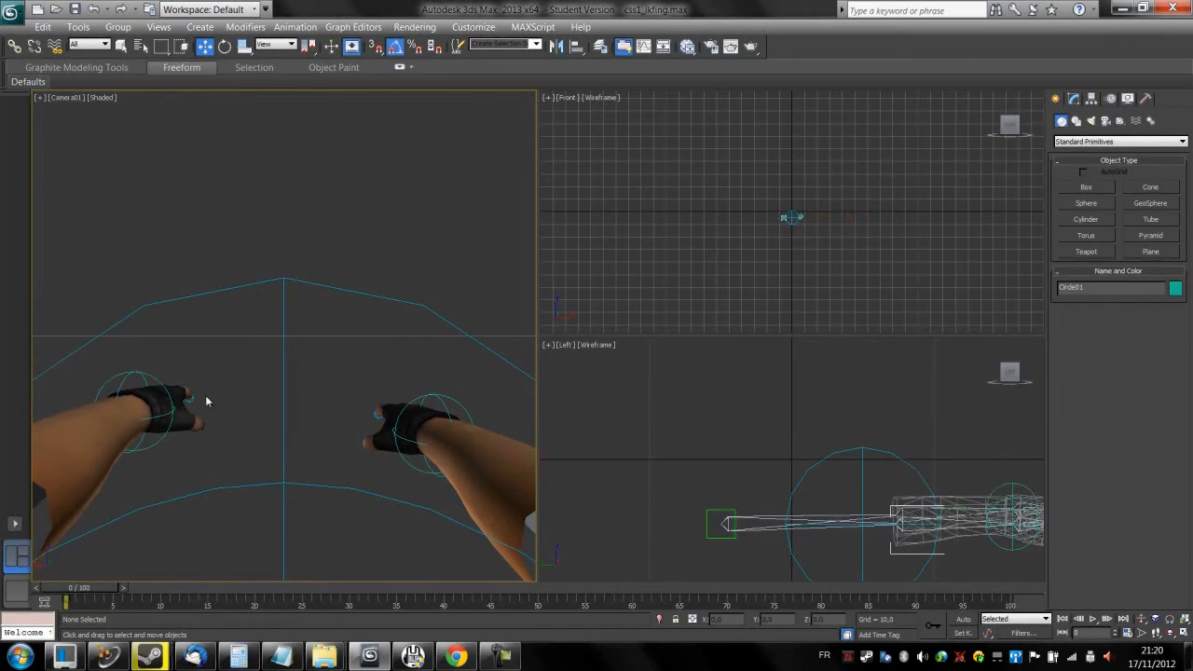
{"action": "left_click", "coordinate": [163, 406]}
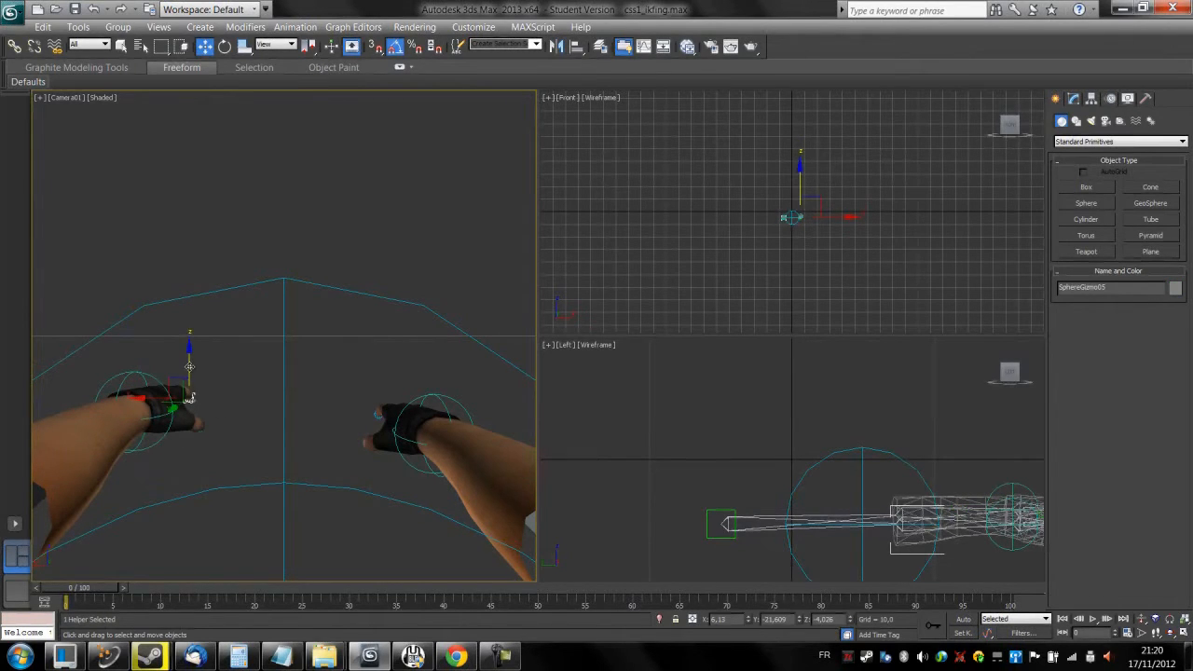
{"action": "left_click", "coordinate": [695, 537]}
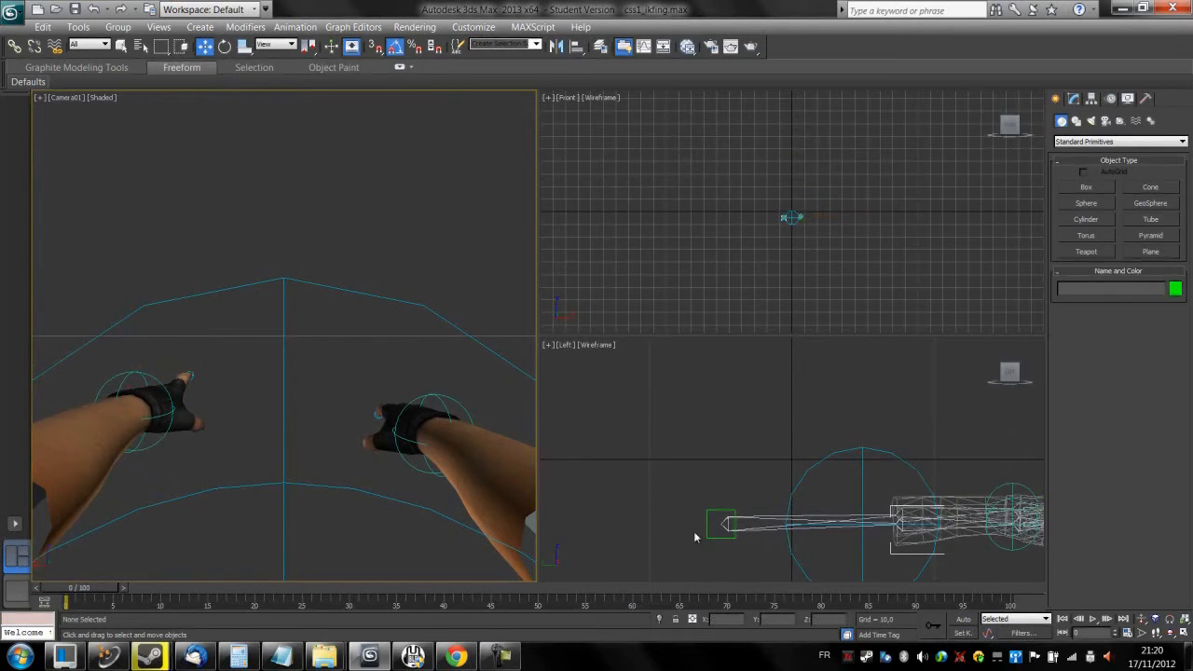
- Raise Dummy02 above the other dummy in the Left view, then deselect
{"action": "left_click", "coordinate": [722, 522]}
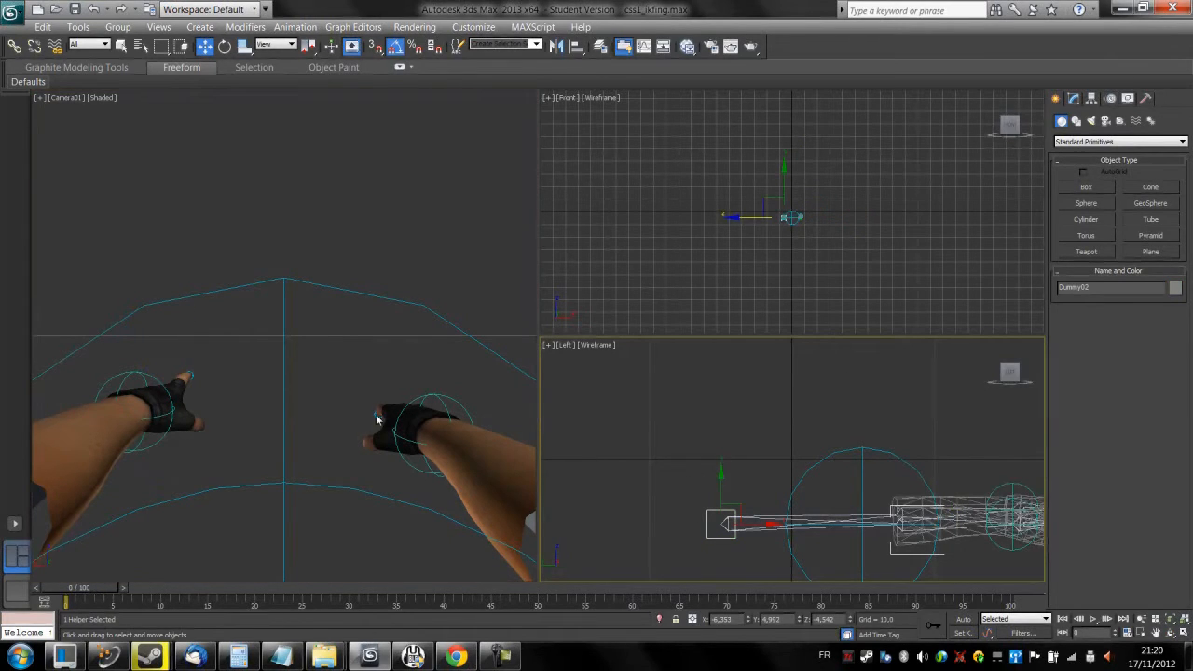
{"action": "left_click", "coordinate": [134, 410]}
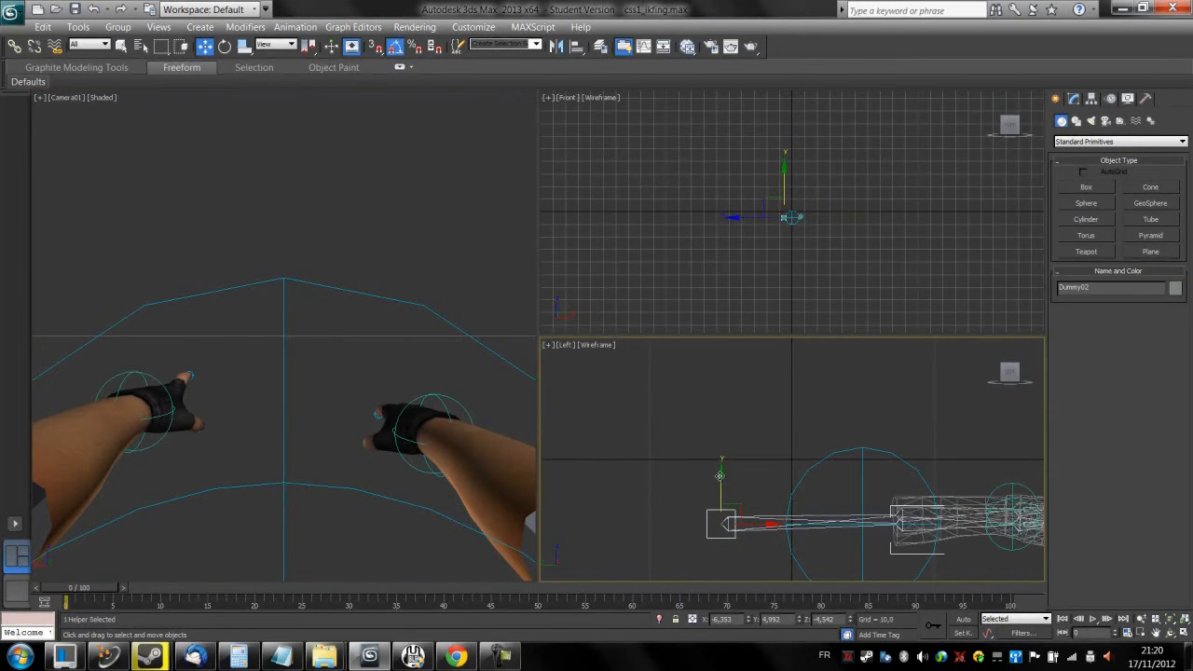
{"action": "left_click_drag", "start_coordinate": [721, 475], "coordinate": [725, 450]}
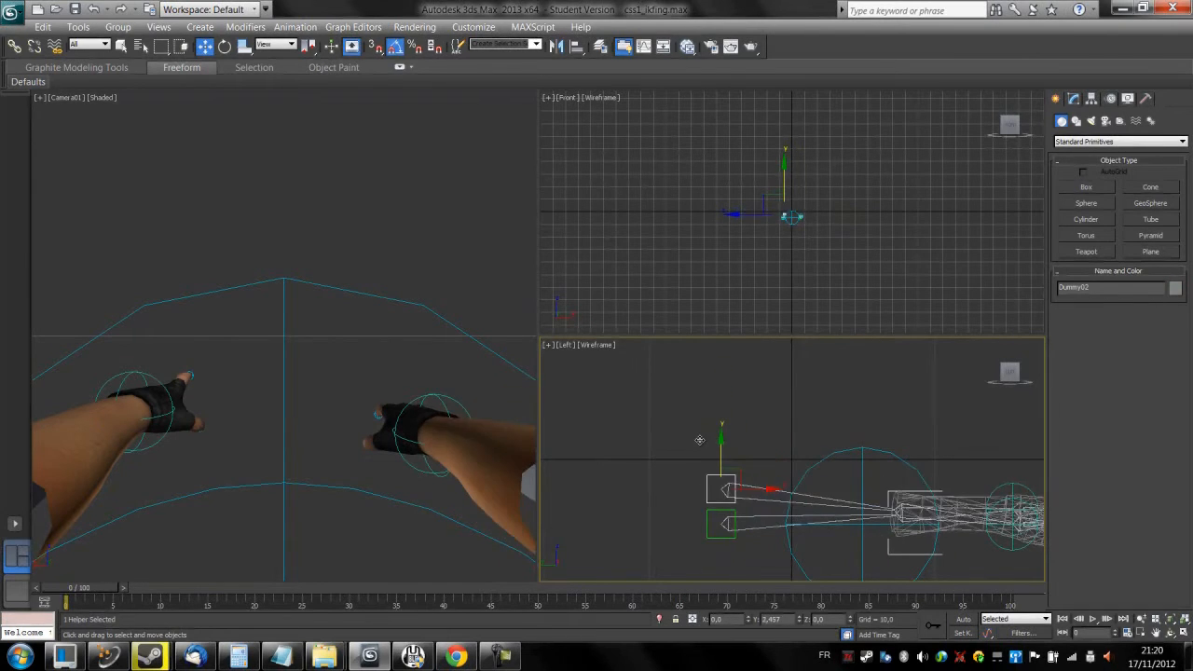
{"action": "left_click", "coordinate": [923, 494]}
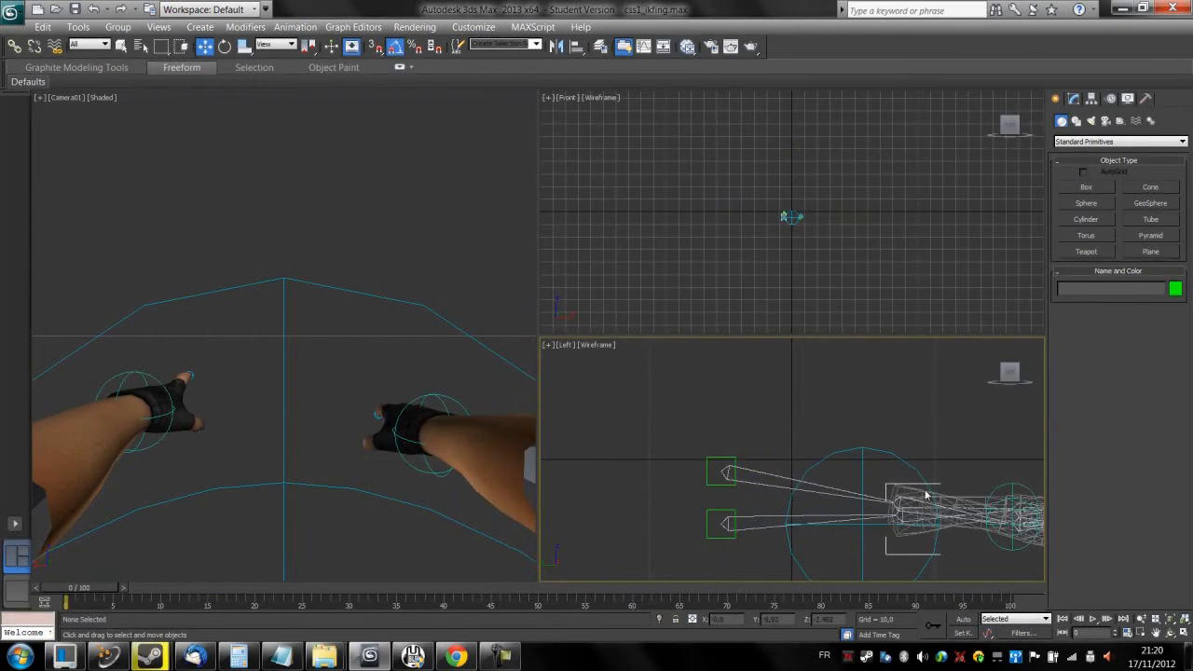
{"action": "mouse_move", "coordinate": [1010, 371]}
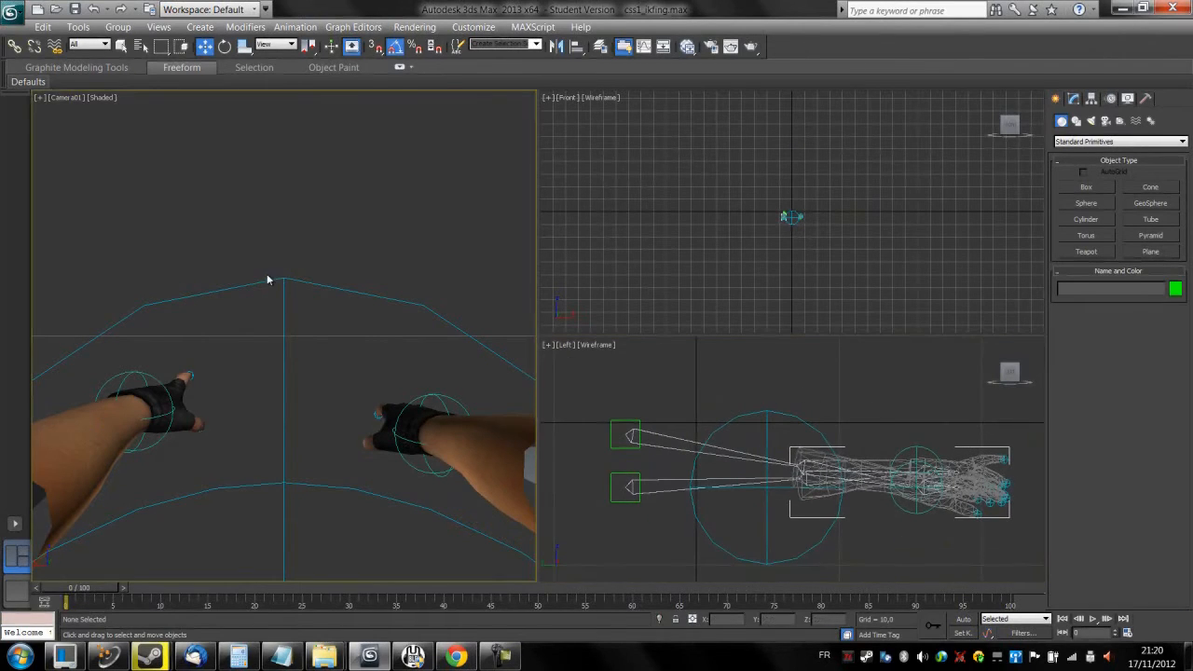
- Maximize Camera01 from its viewport label menu and enable Auto Key
{"action": "left_click", "coordinate": [65, 97]}
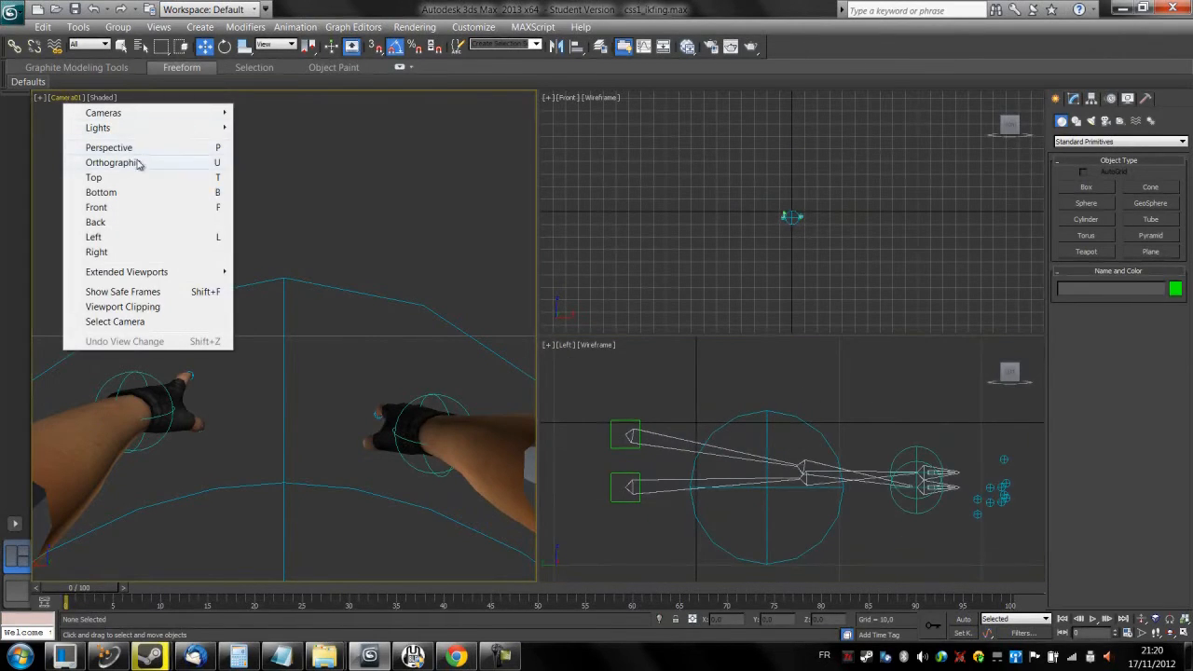
{"action": "left_click", "coordinate": [109, 147]}
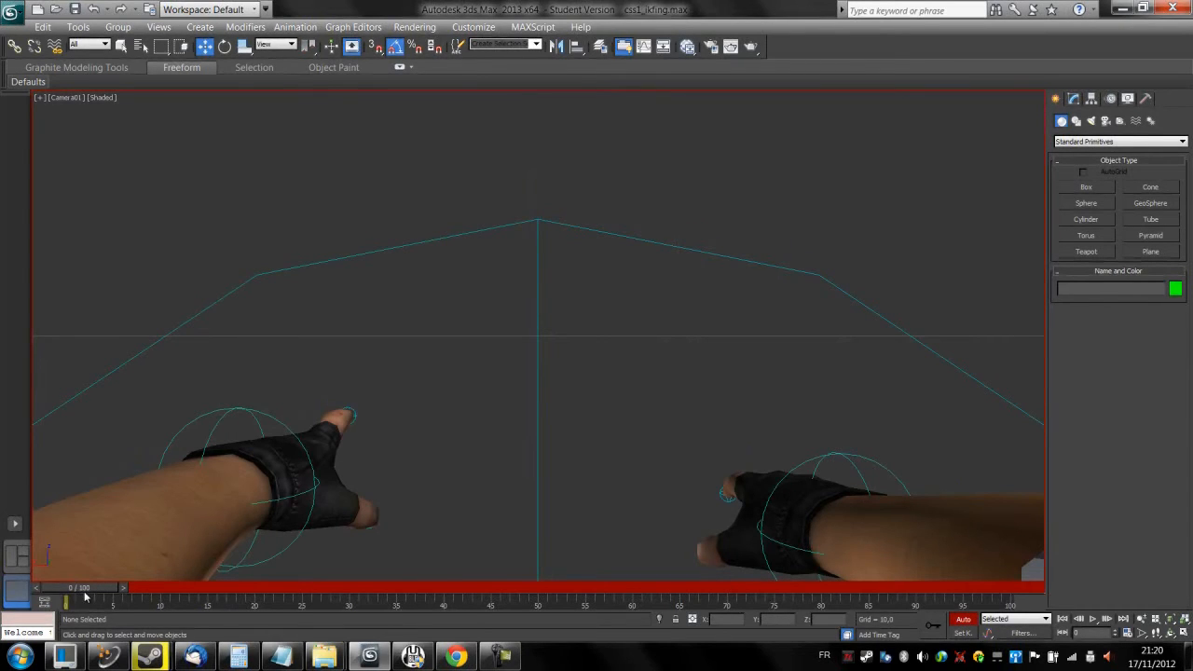
- Rotate the left wrist control Circle01 until the index finger points up
{"action": "left_click", "coordinate": [225, 46]}
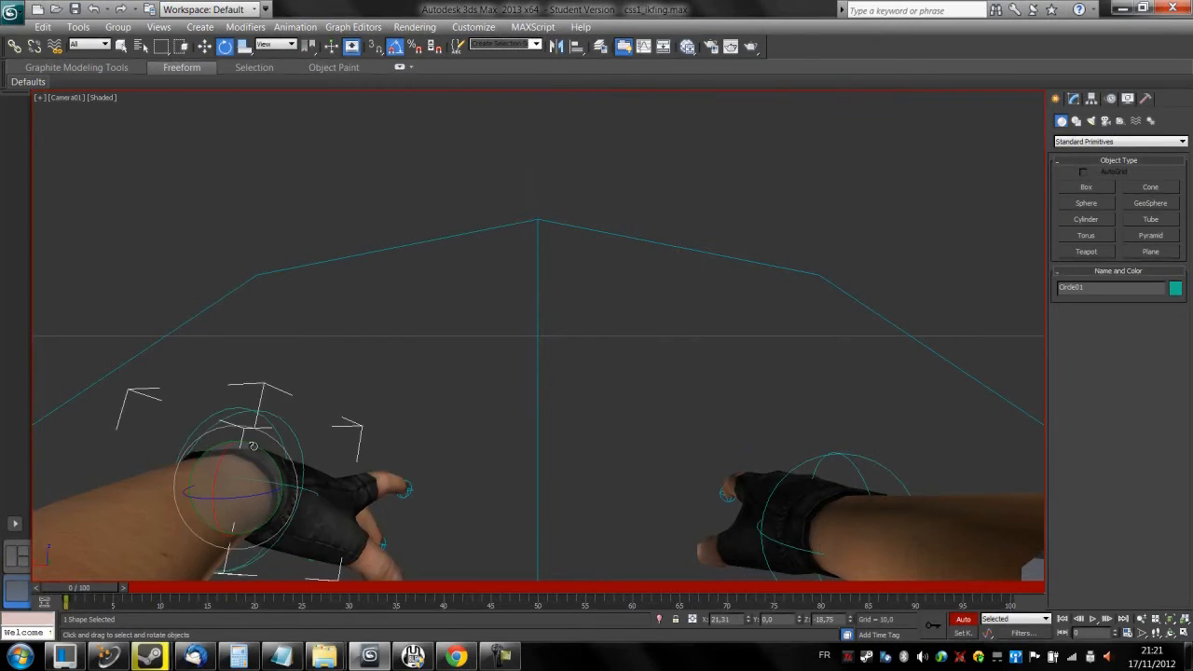
{"action": "left_click_drag", "start_coordinate": [252, 444], "coordinate": [209, 434]}
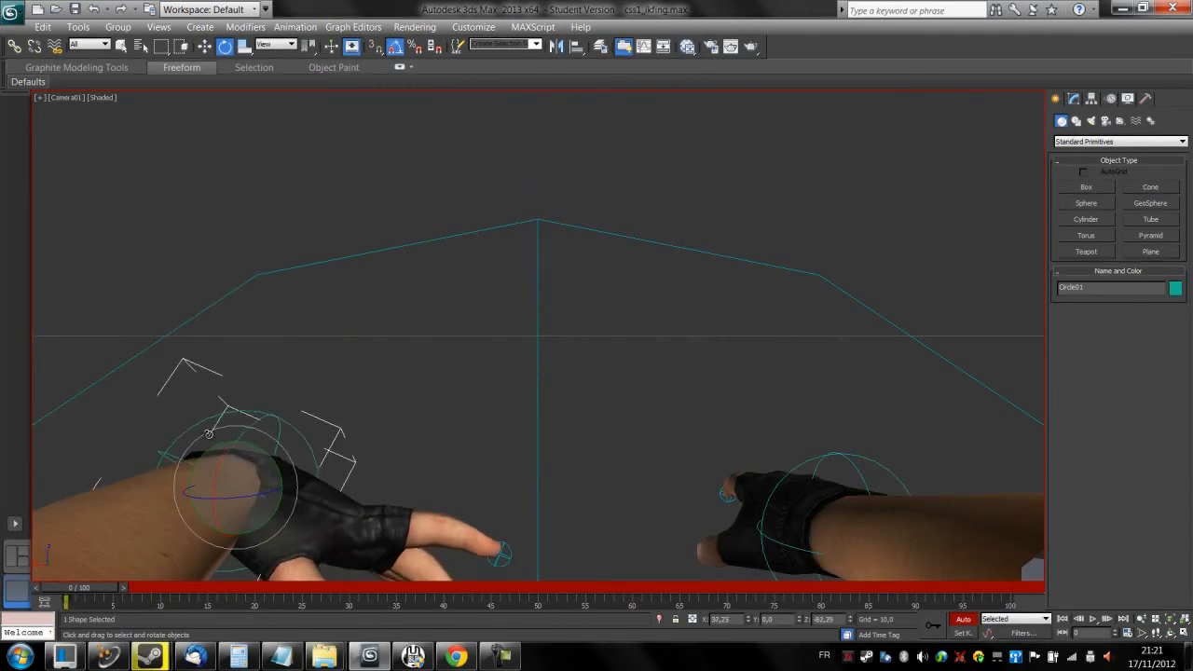
{"action": "left_click_drag", "start_coordinate": [210, 434], "coordinate": [257, 467]}
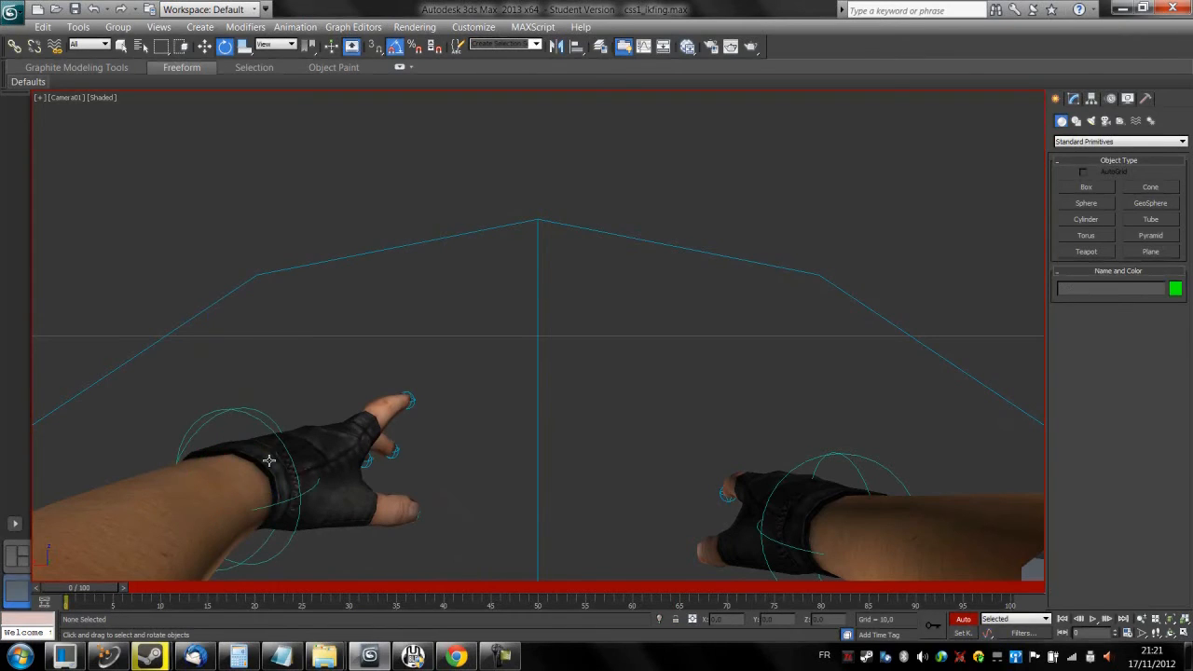
{"action": "mouse_move", "coordinate": [16, 559]}
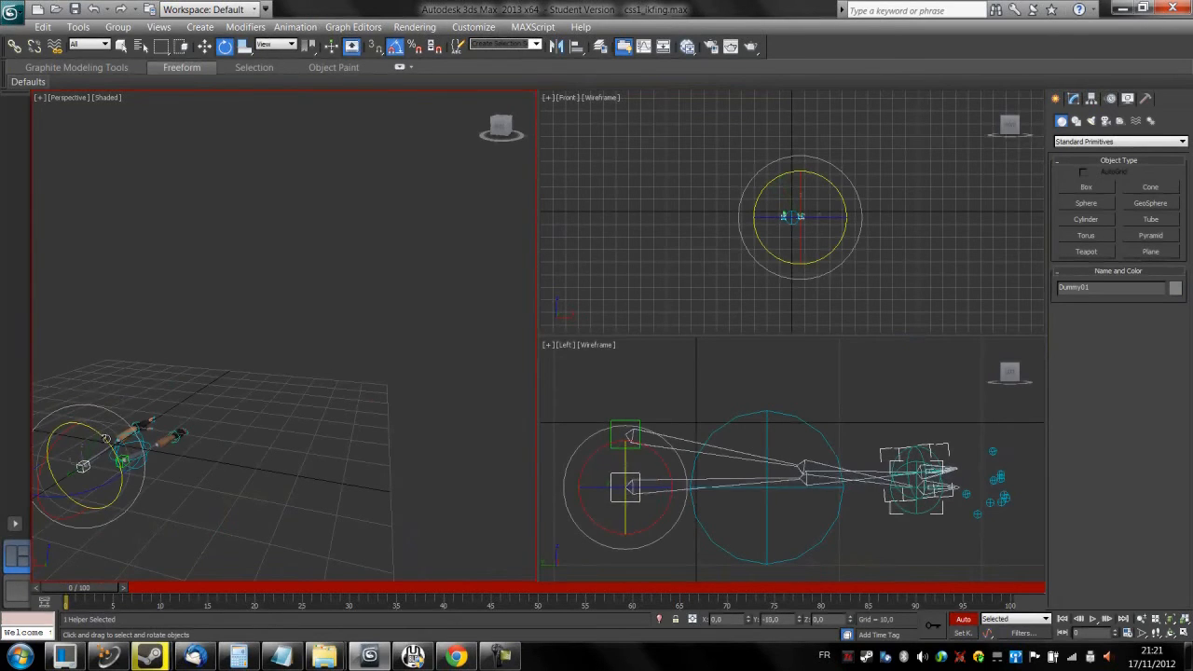
- Turn off Auto Key and leave the left hand in its pointing pose
{"action": "left_click_drag", "start_coordinate": [107, 438], "coordinate": [133, 475]}
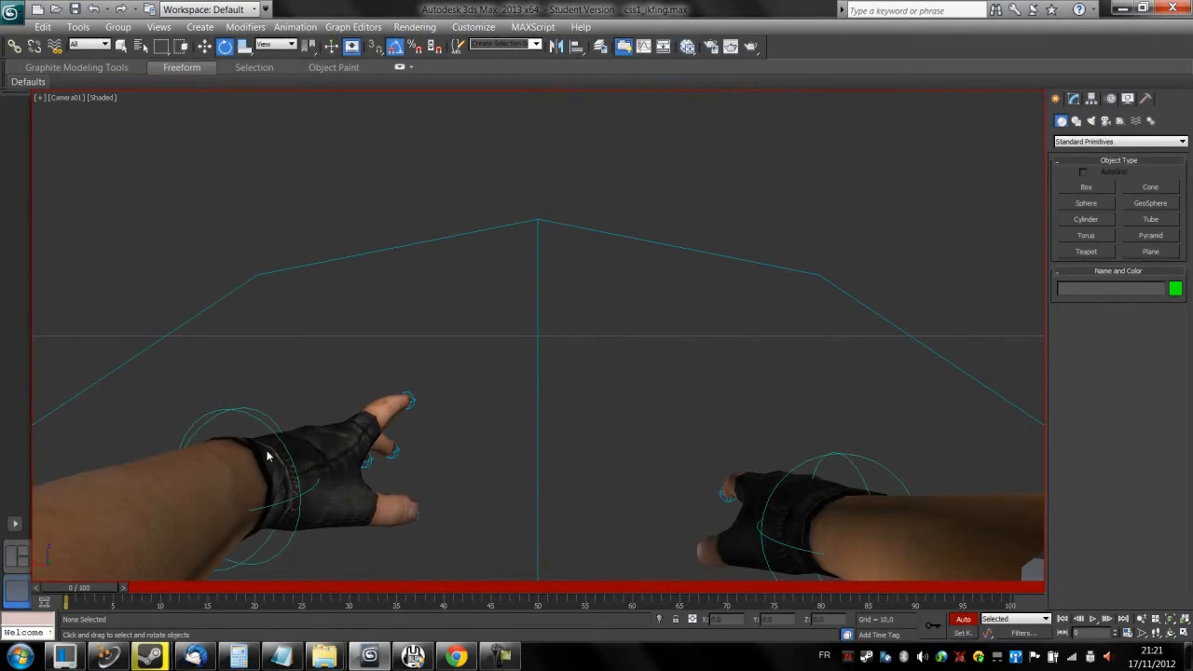
{"action": "mouse_move", "coordinate": [354, 194]}
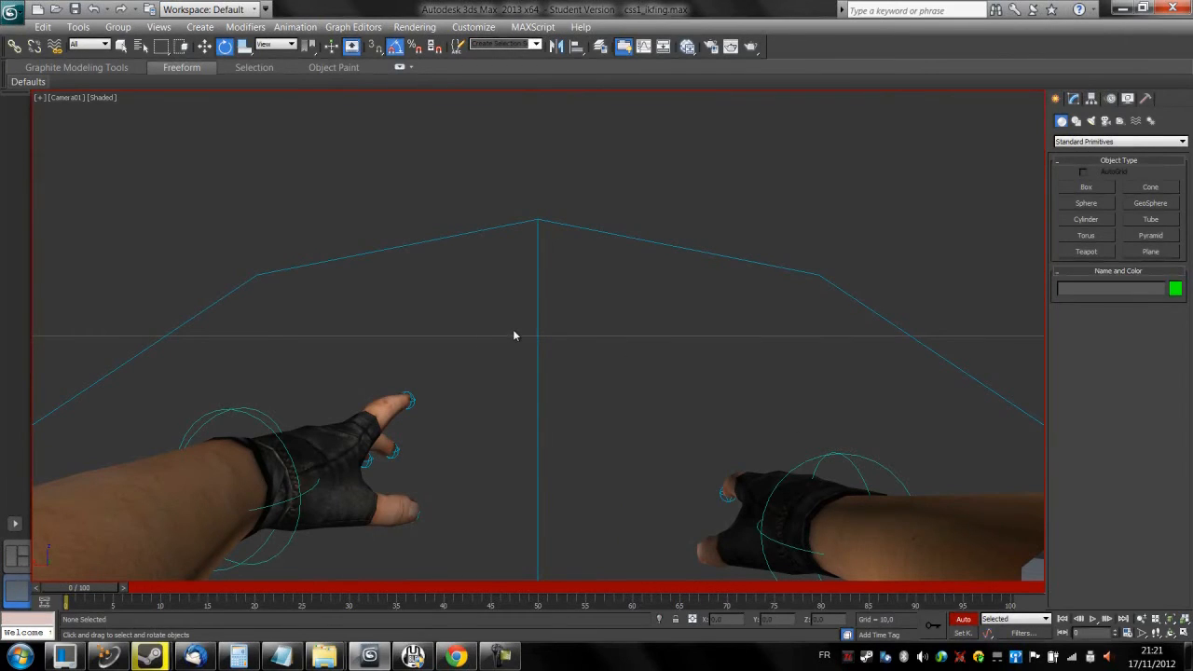
{"action": "mouse_move", "coordinate": [128, 156]}
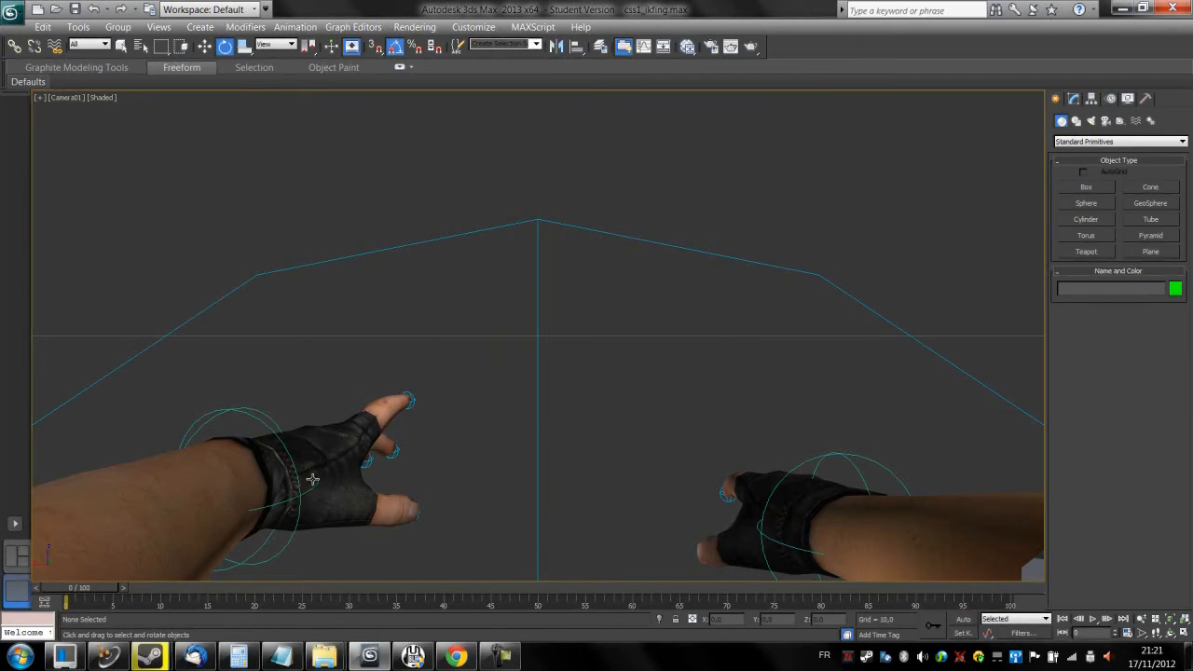
{"action": "mouse_move", "coordinate": [867, 292]}
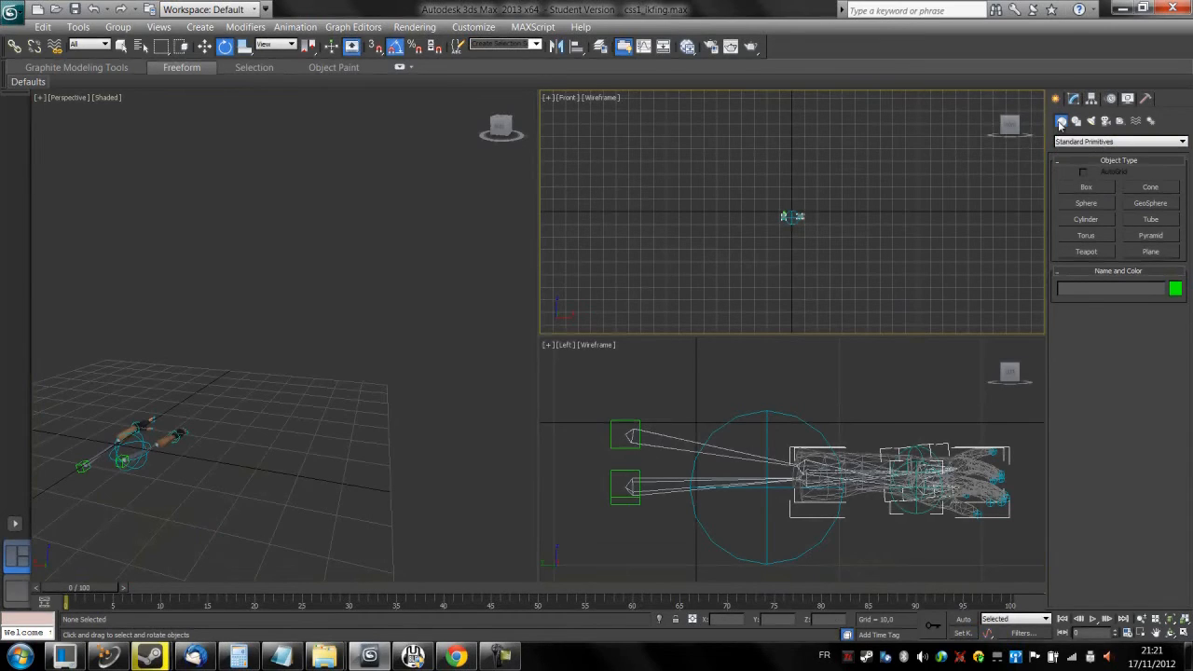
- Draw Box001 and give it Length 50, Width 158,025, Height 82,963
{"action": "left_click", "coordinate": [1086, 187]}
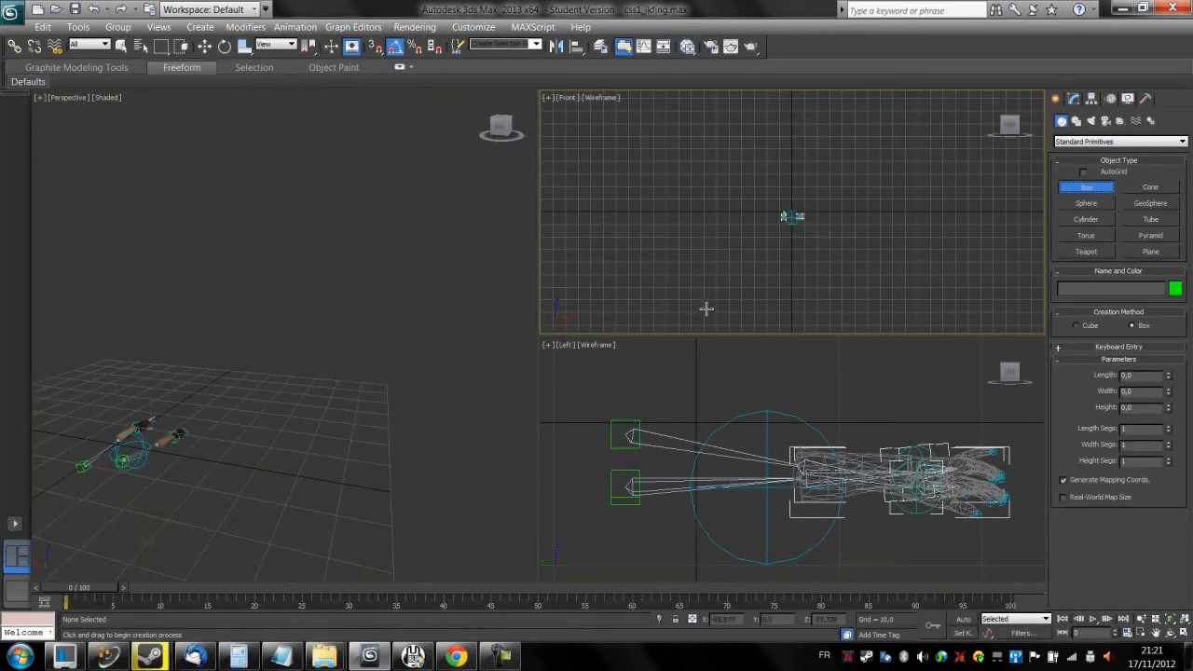
{"action": "left_click_drag", "start_coordinate": [718, 248], "coordinate": [890, 250]}
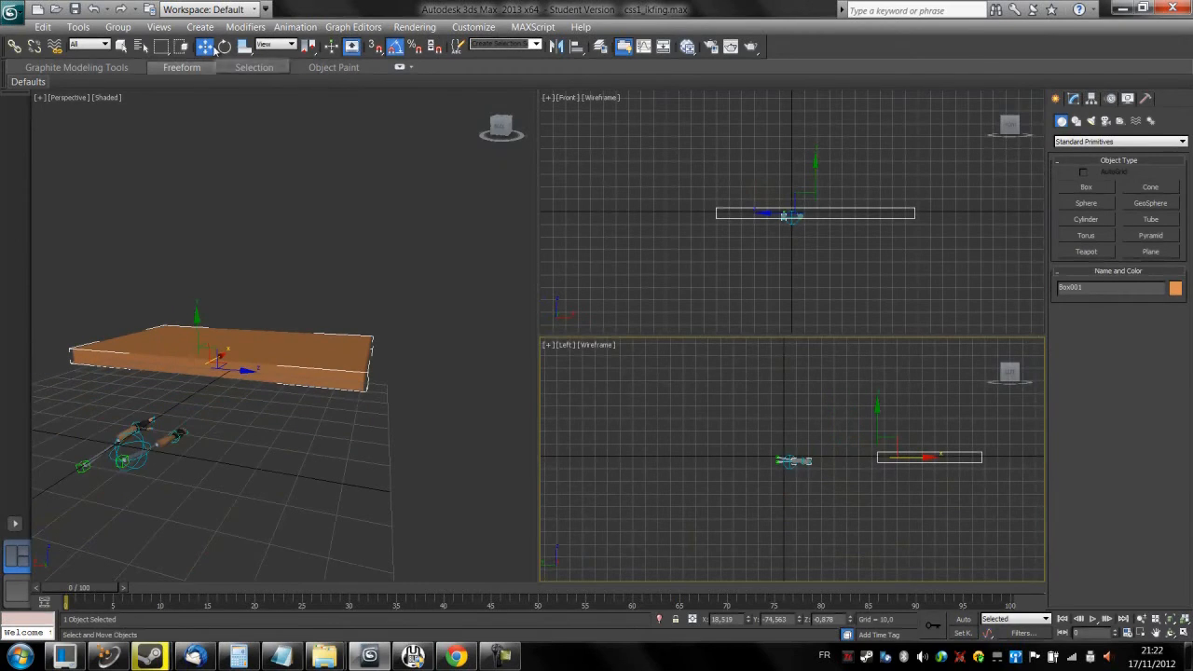
{"action": "left_click", "coordinate": [1077, 121]}
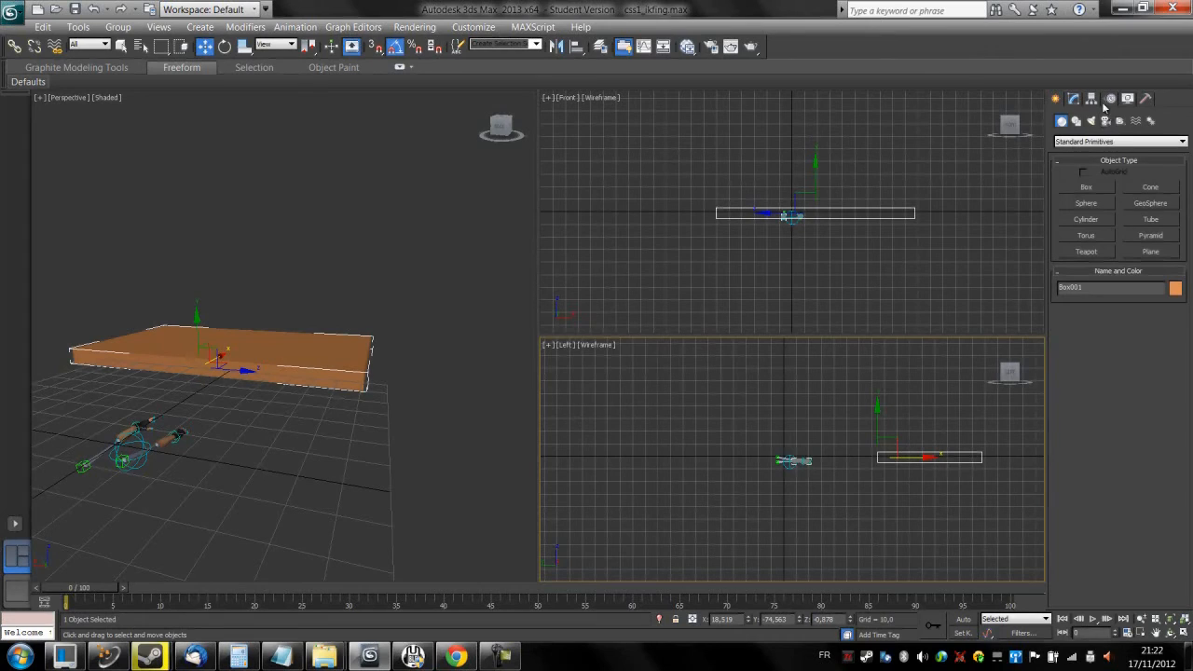
{"action": "left_click", "coordinate": [1073, 99]}
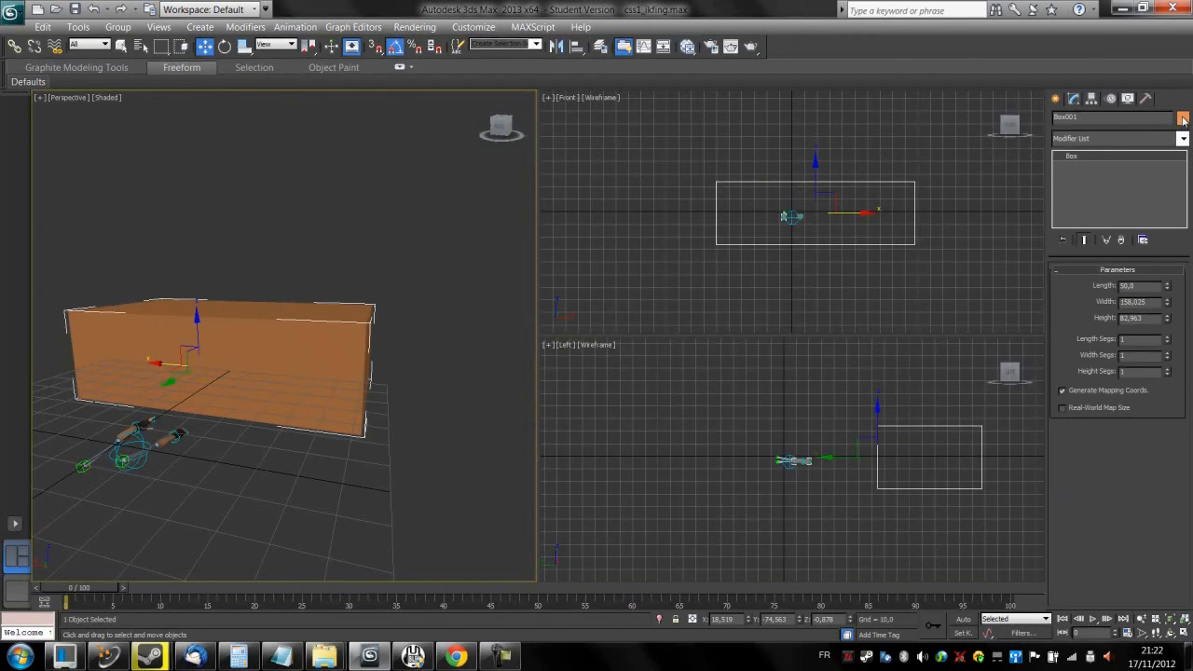
- Pick a custom pure green as Box001's object colour in the Color Selector
{"action": "left_click", "coordinate": [1182, 116]}
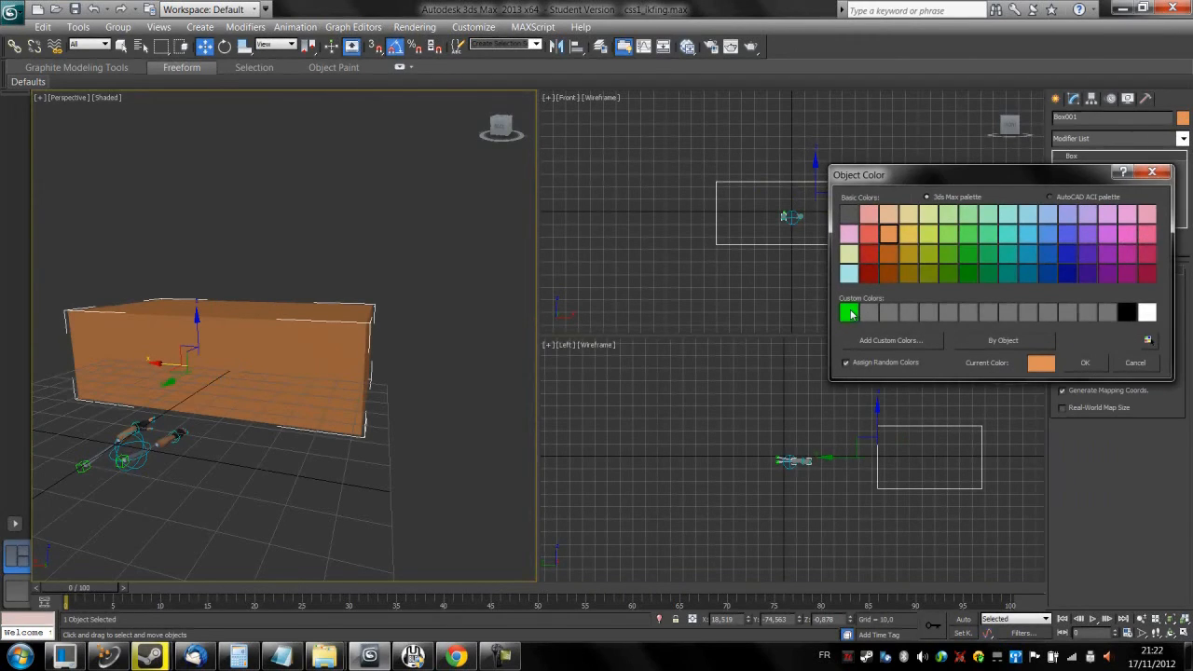
{"action": "left_click", "coordinate": [870, 313]}
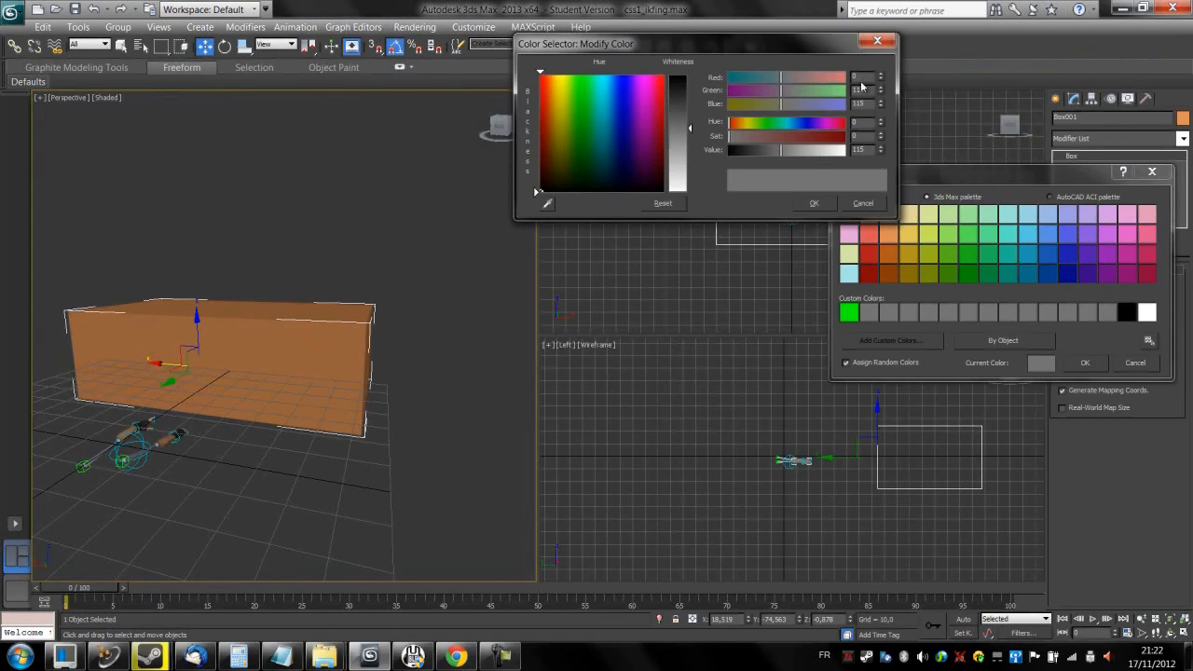
{"action": "left_click", "coordinate": [602, 140]}
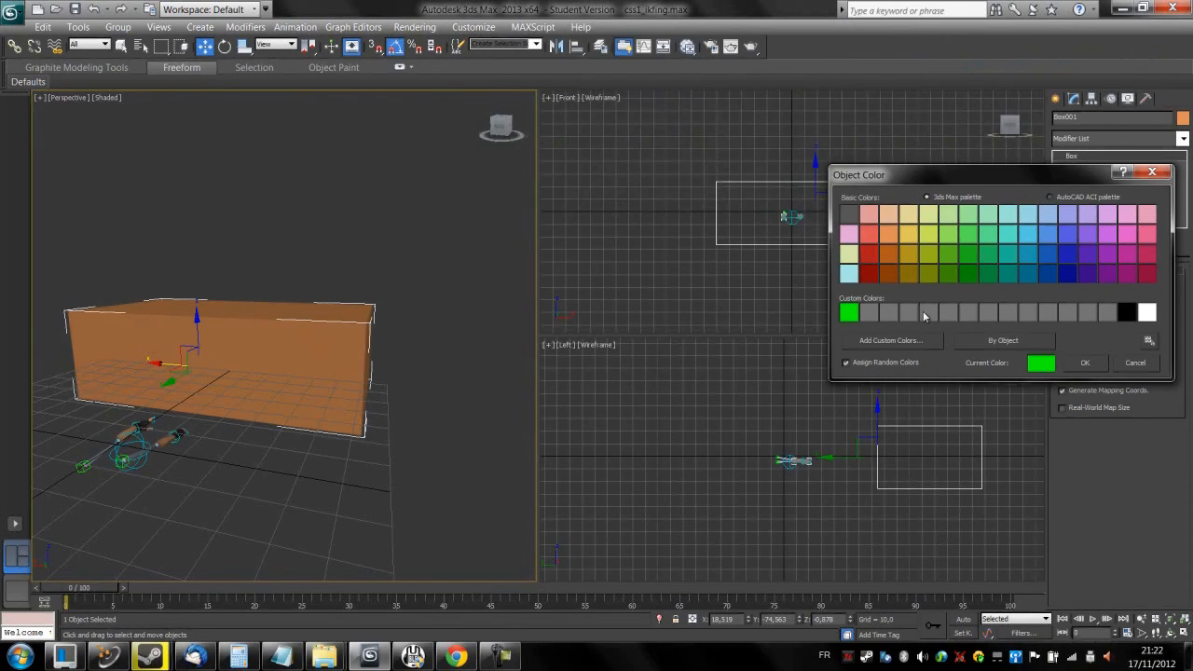
{"action": "mouse_move", "coordinate": [1156, 390]}
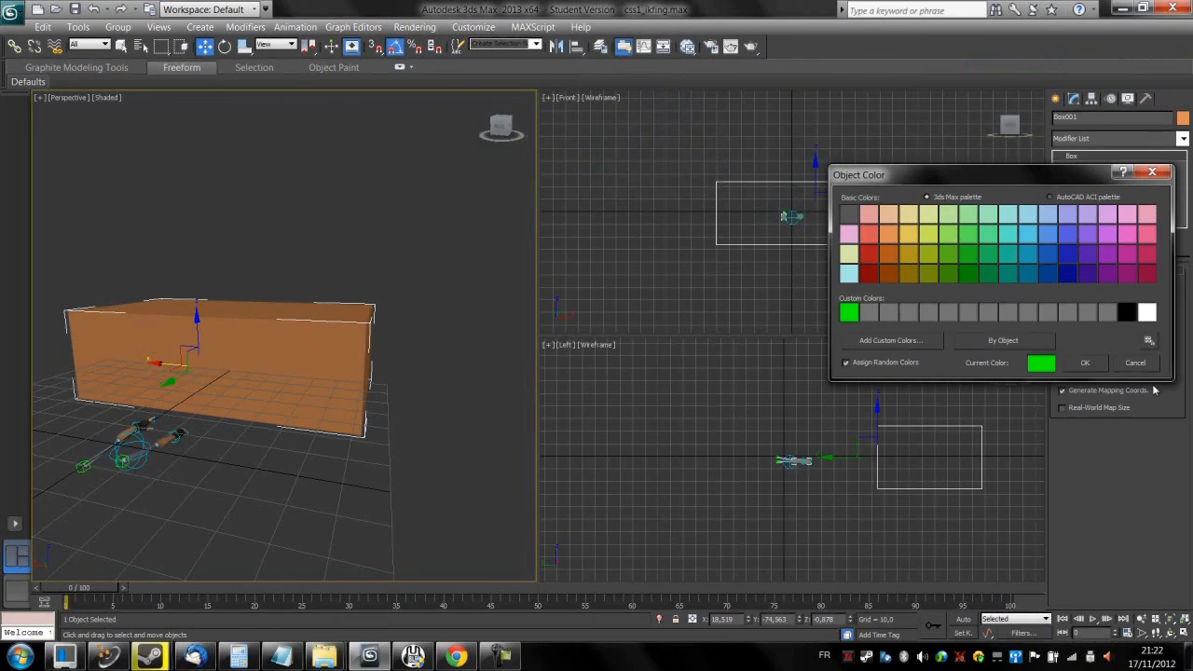
- Apply the green object colour so Box001 becomes the green-screen backdrop
{"action": "left_click", "coordinate": [1084, 362]}
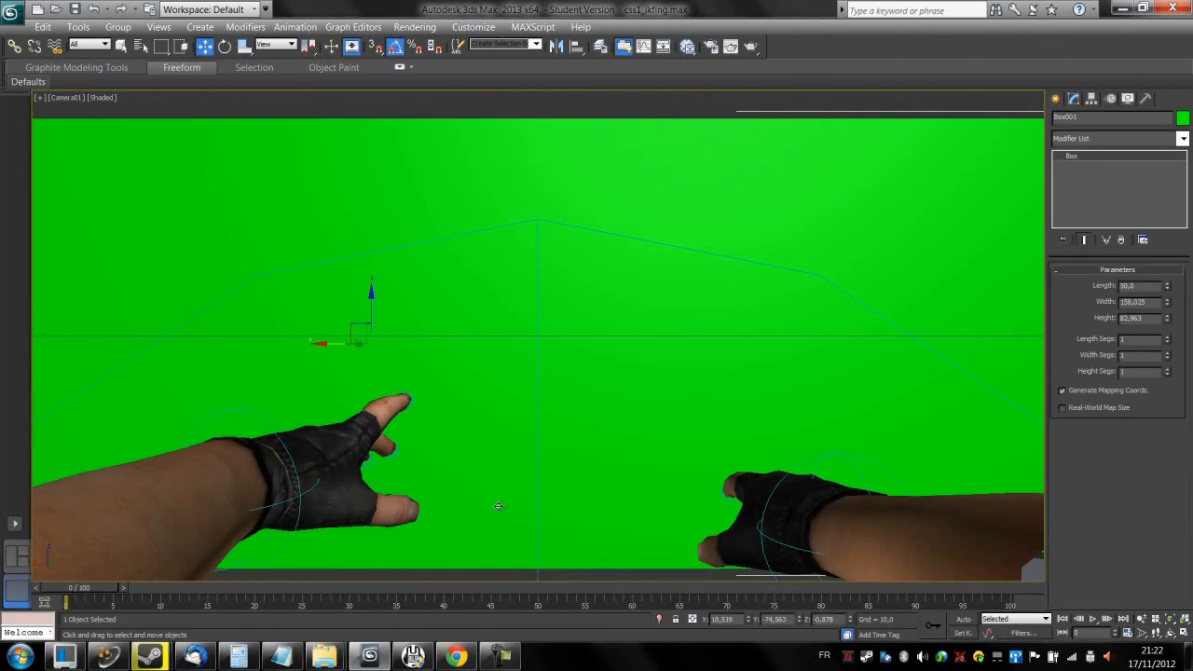
{"action": "mouse_move", "coordinate": [375, 402]}
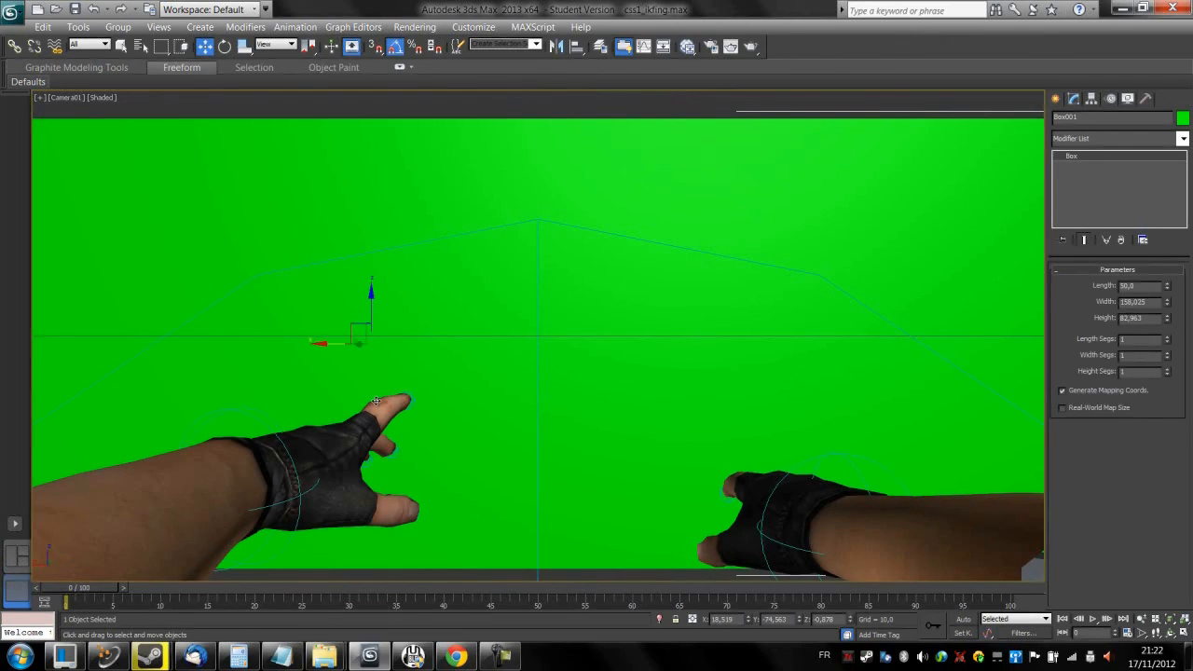